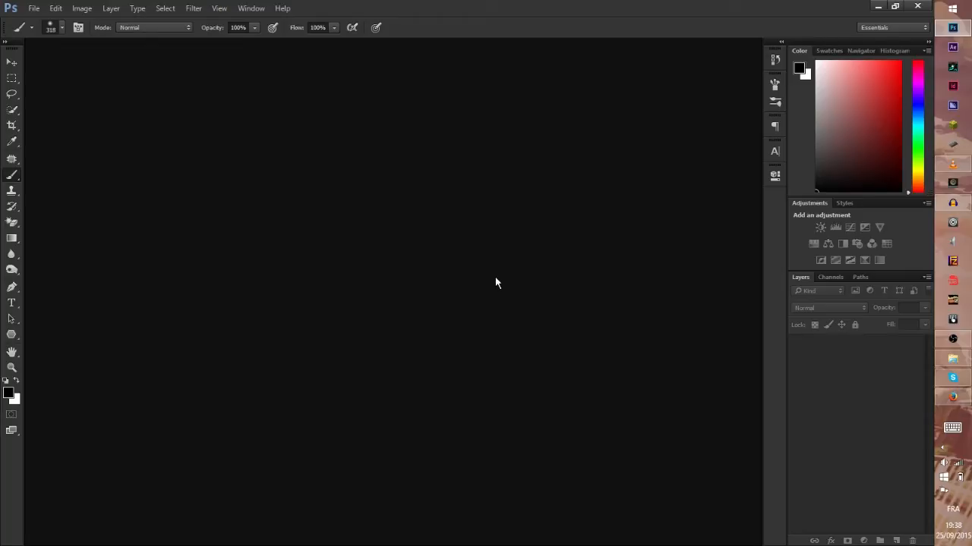
pyautogui.moveTo(383, 211)
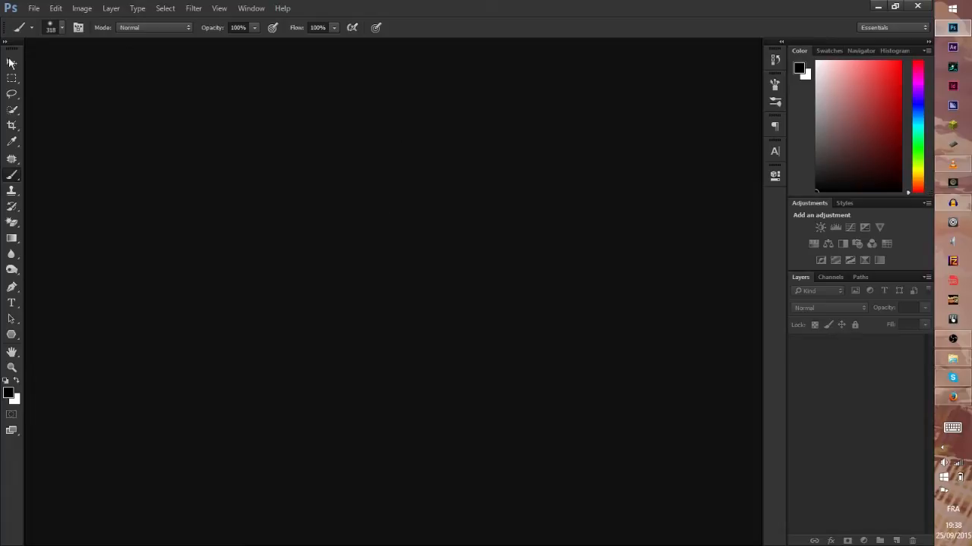
pyautogui.moveTo(437, 246)
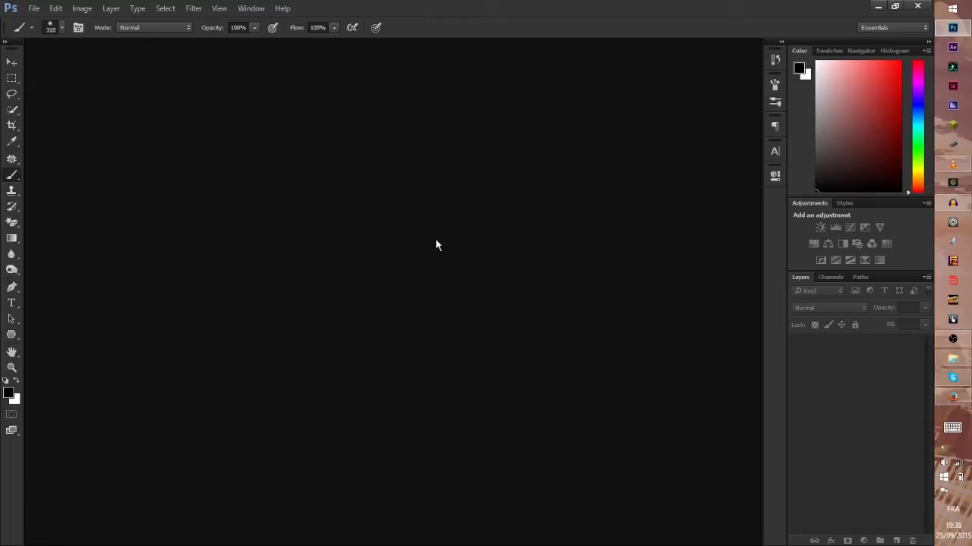
# Step: Create a new 1920 × 1080 pixel document with a white background via File > New
pyautogui.click(33, 9)
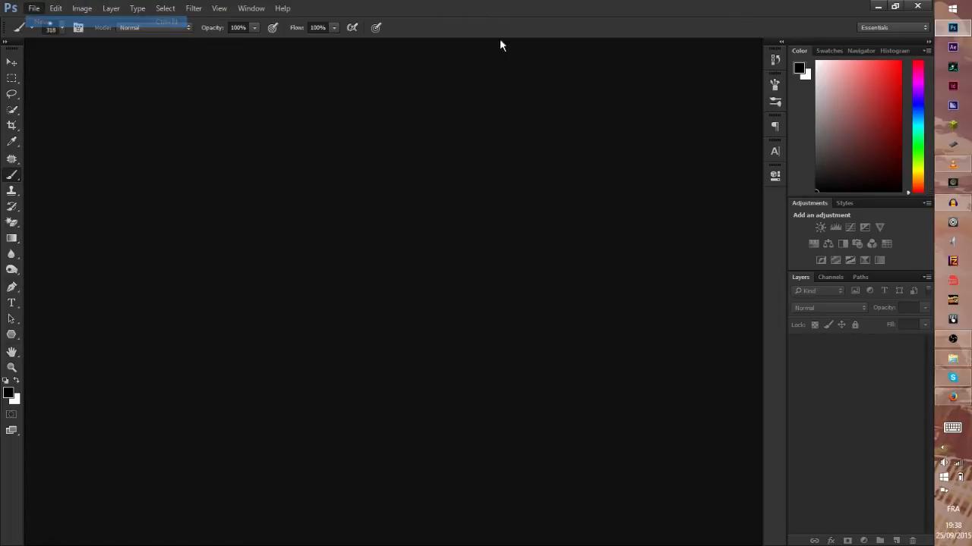
pyautogui.click(33, 9)
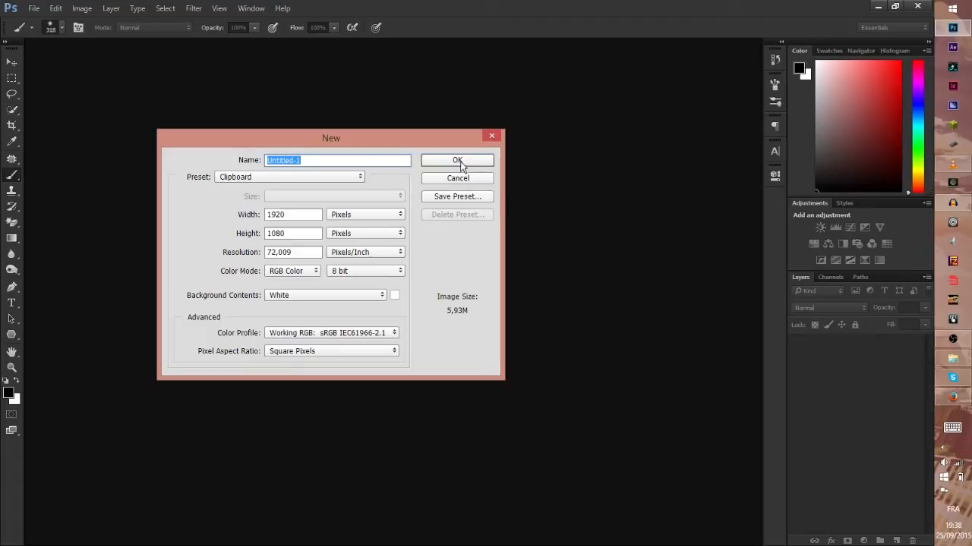
pyautogui.click(456, 160)
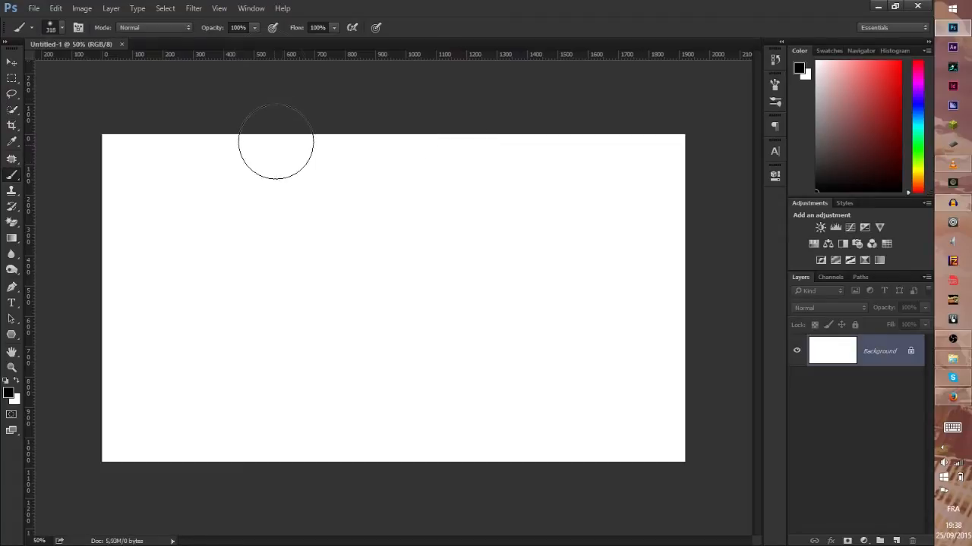
pyautogui.moveTo(237, 144)
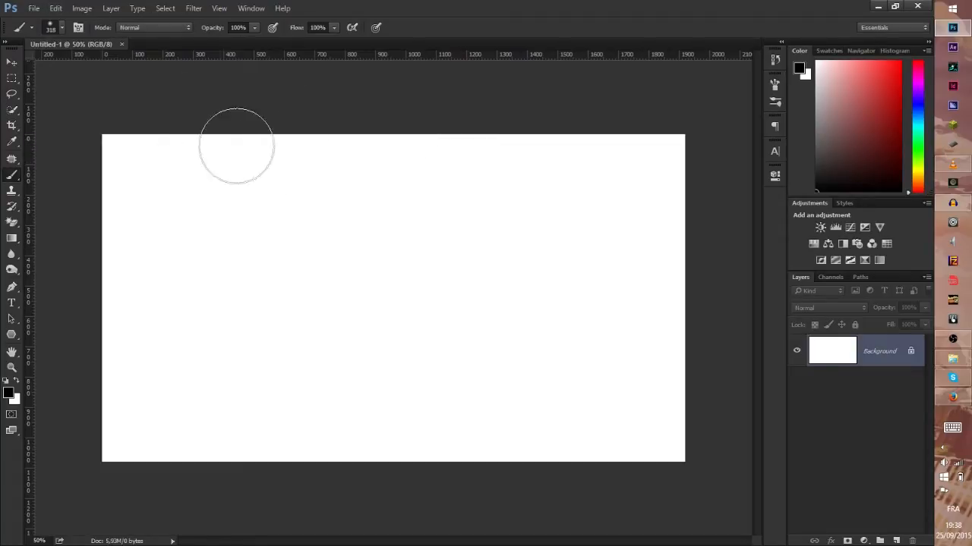
pyautogui.moveTo(252, 170)
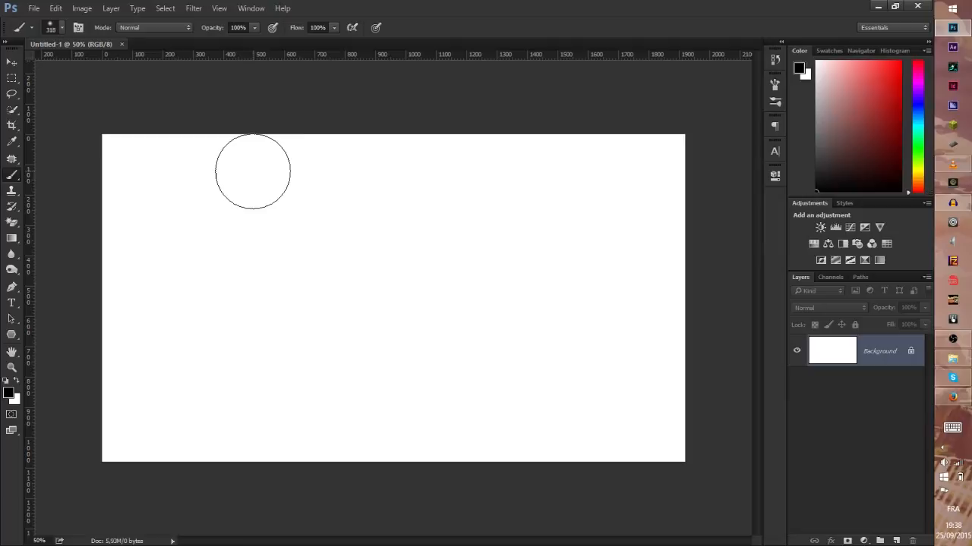
# Step: Start Place Linked and choose Beautiful-Winter-Landscape-6.jpg, then switch to another application
pyautogui.click(34, 10)
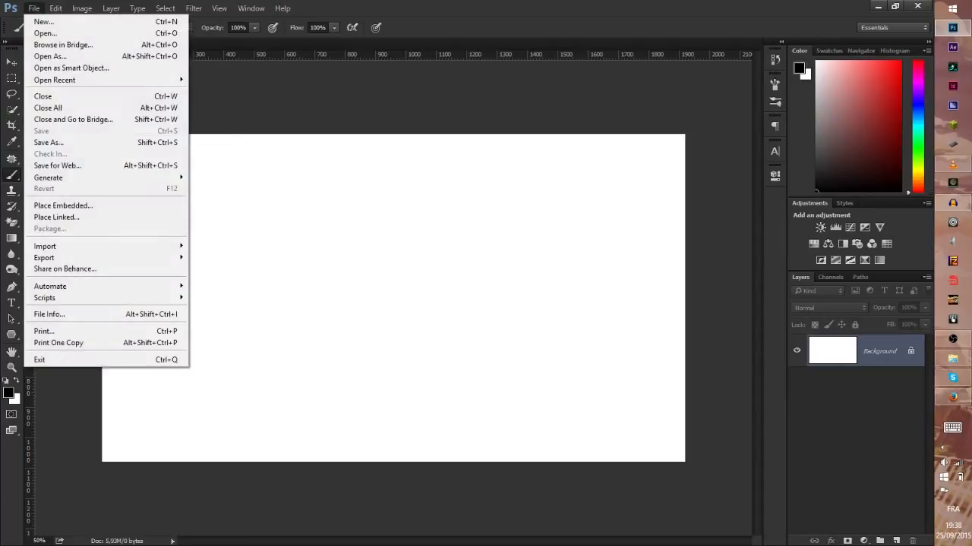
pyautogui.moveTo(56, 217)
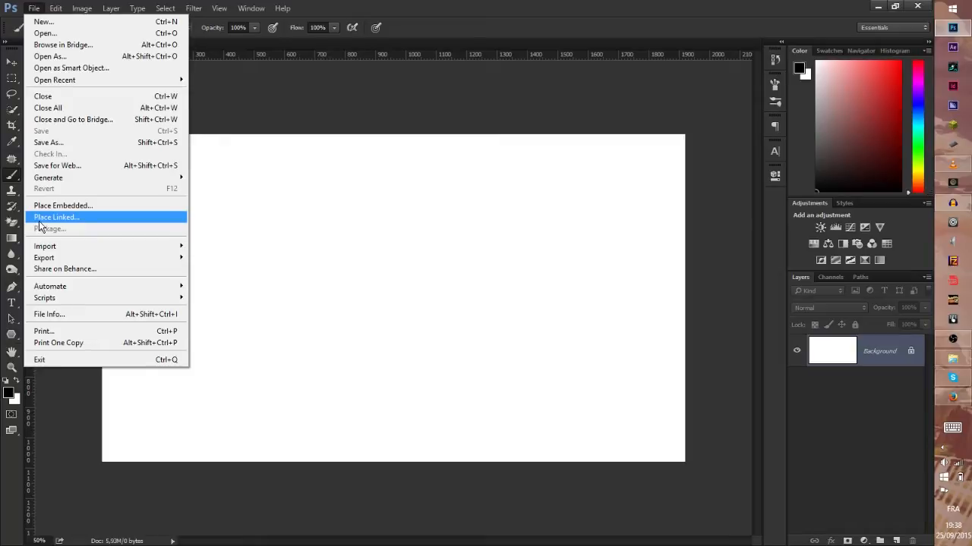
pyautogui.click(55, 217)
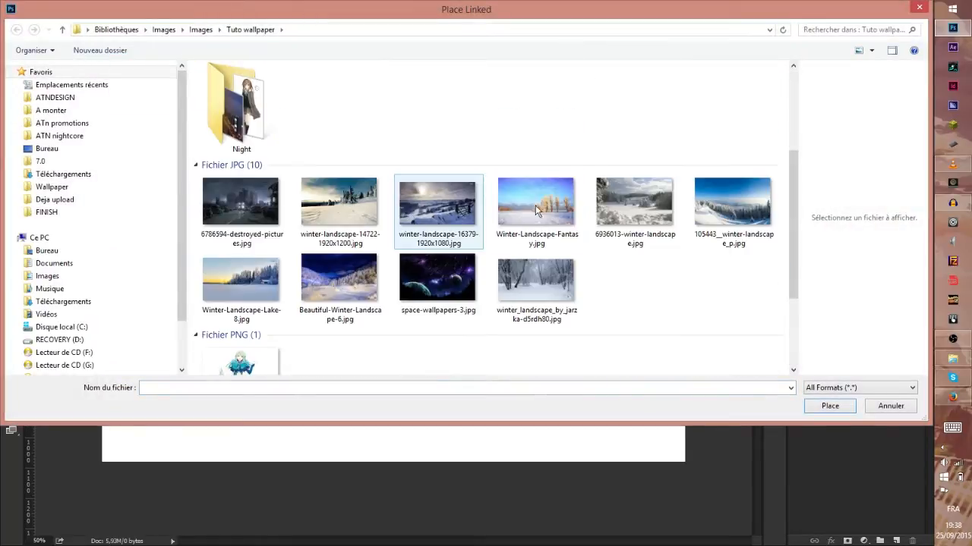
pyautogui.click(340, 277)
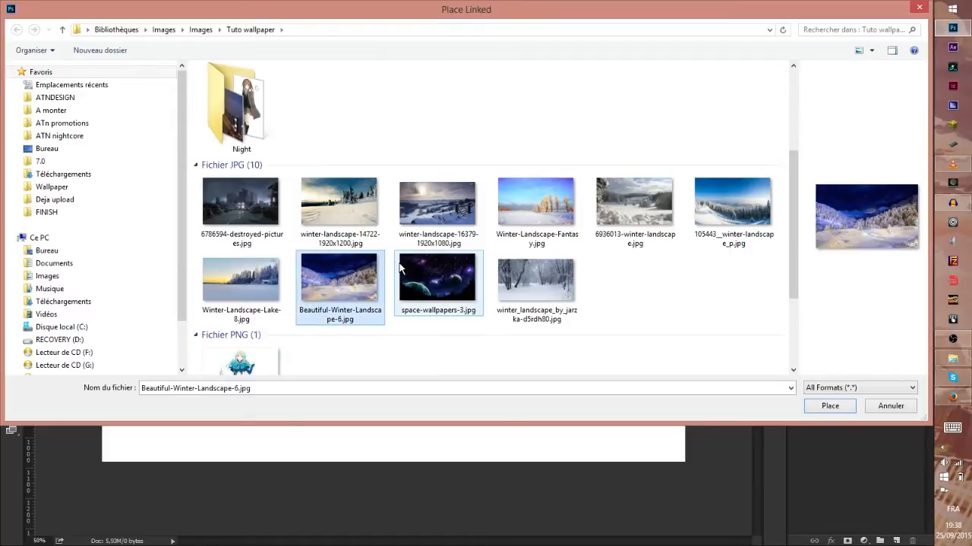
pyautogui.moveTo(437, 286)
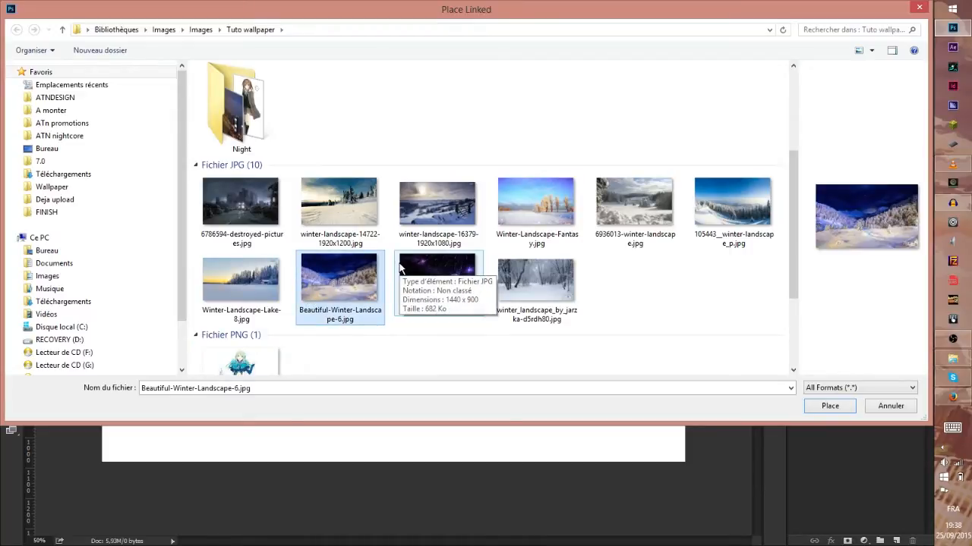
pyautogui.press('alt+tab')
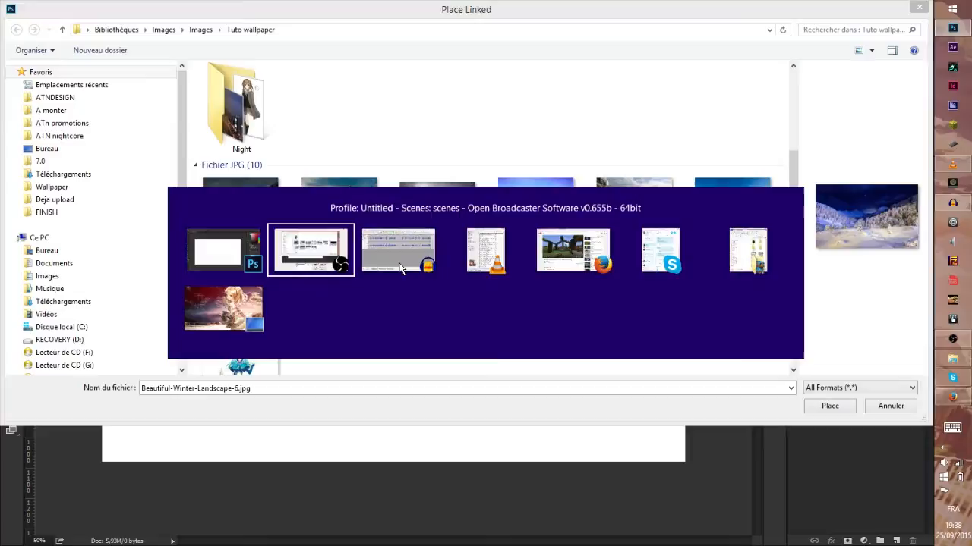
# Step: Search Google Images in Firefox for "Landscape snow" and browse the results
pyautogui.click(198, 9)
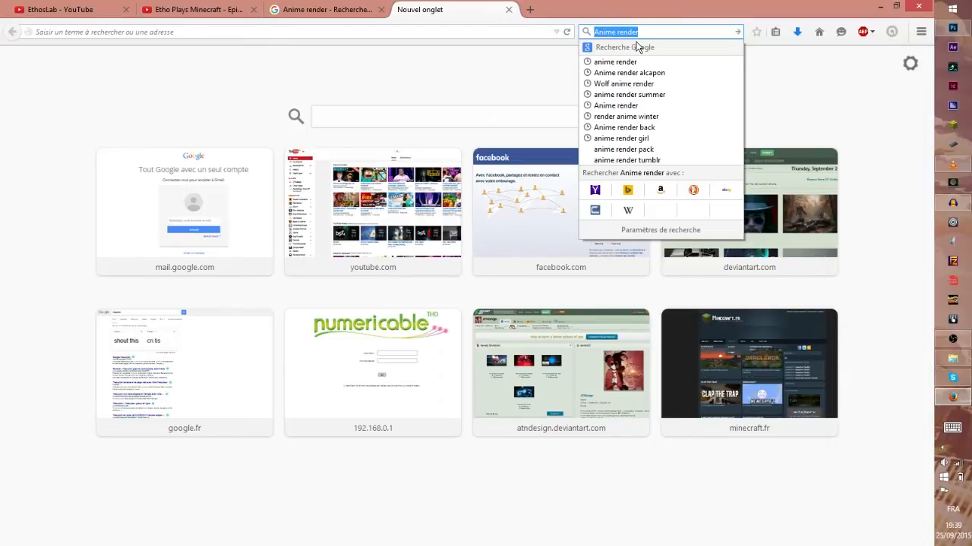
pyautogui.write('landscape snow')
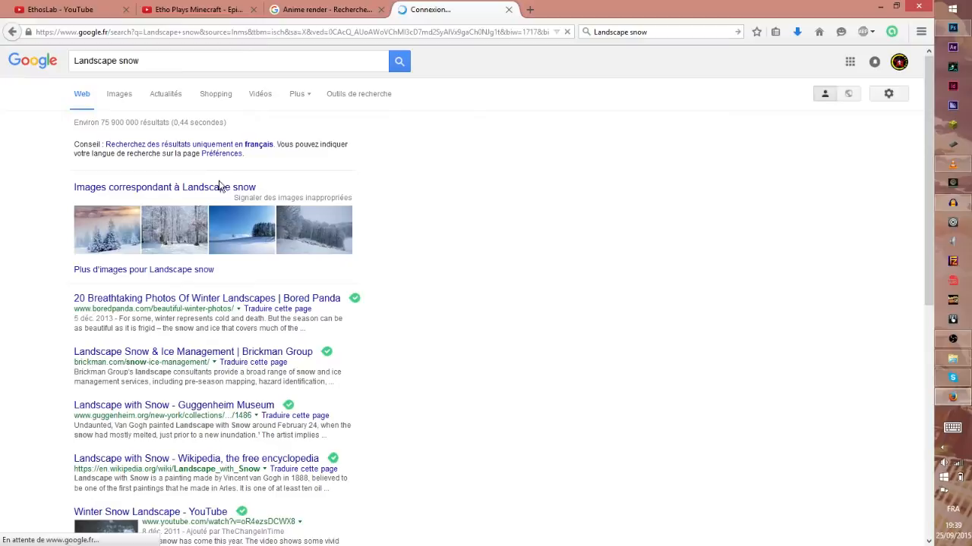
pyautogui.click(118, 94)
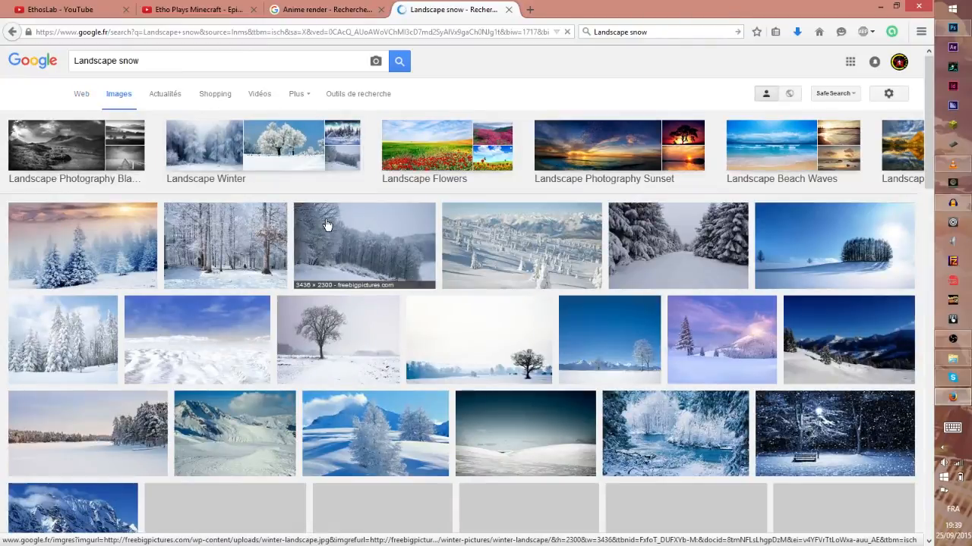
pyautogui.scroll(-3)
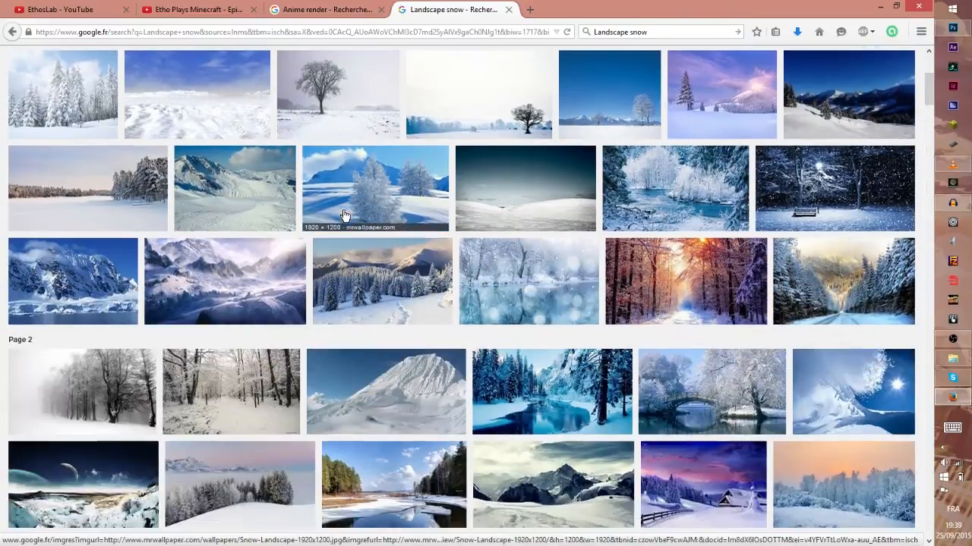
pyautogui.scroll(-3)
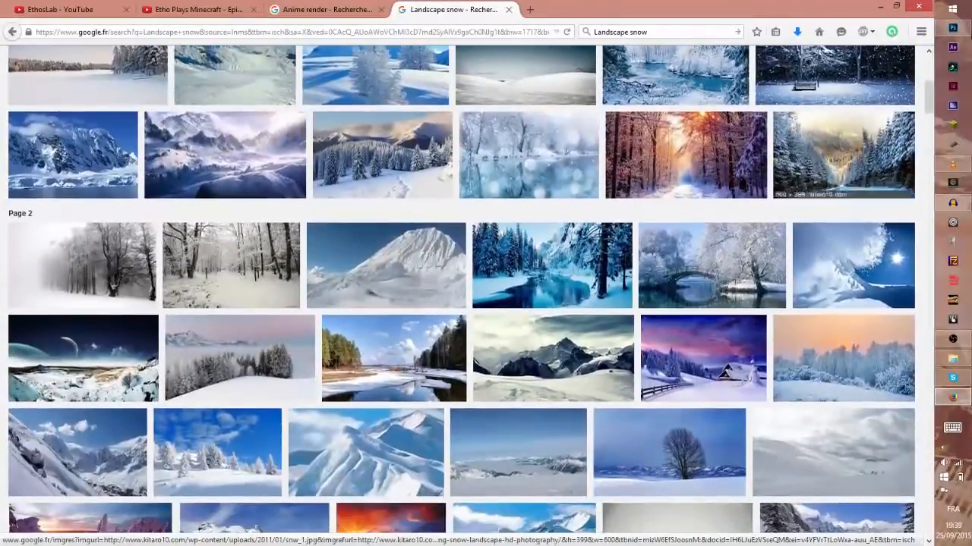
pyautogui.scroll(-3)
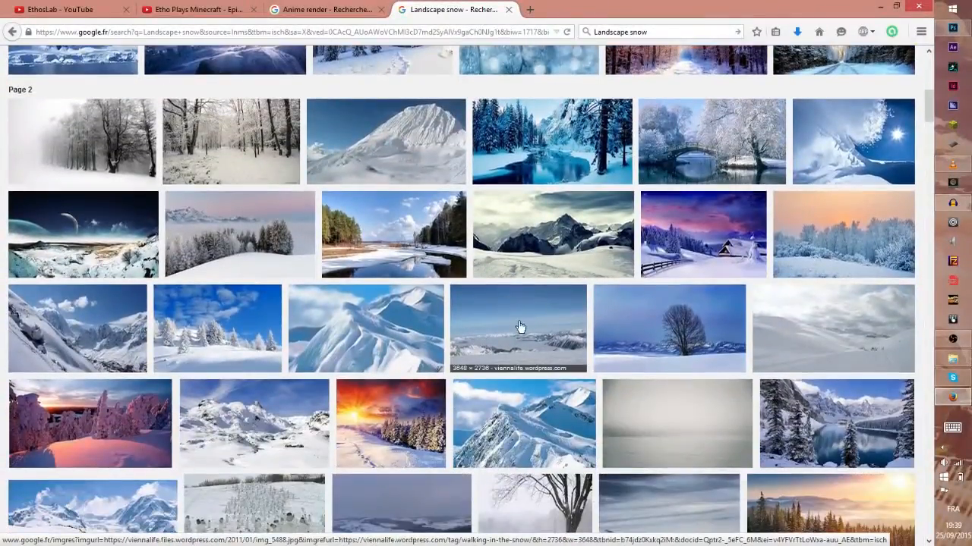
pyautogui.scroll(3)
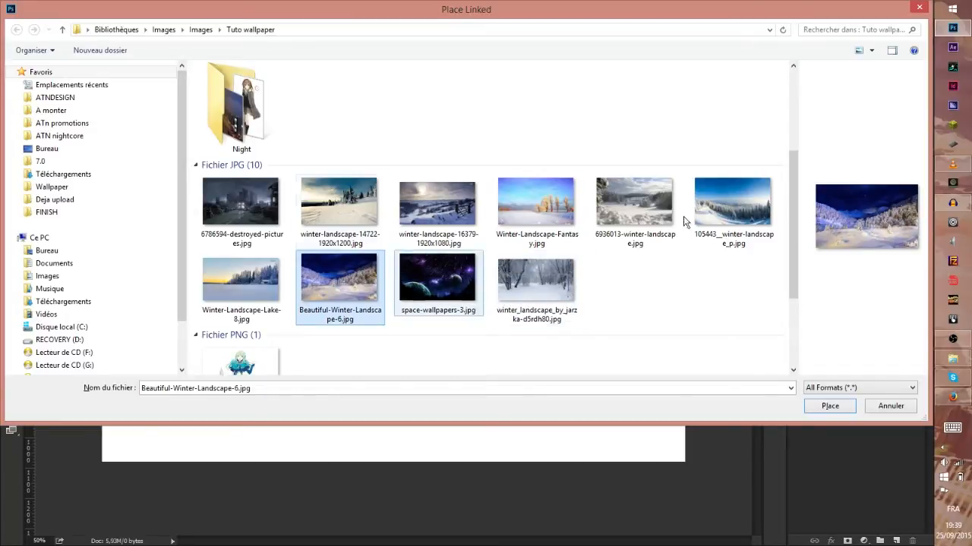
# Step: Place the snowy night landscape as a linked layer and stretch it to fill the canvas
pyautogui.click(732, 204)
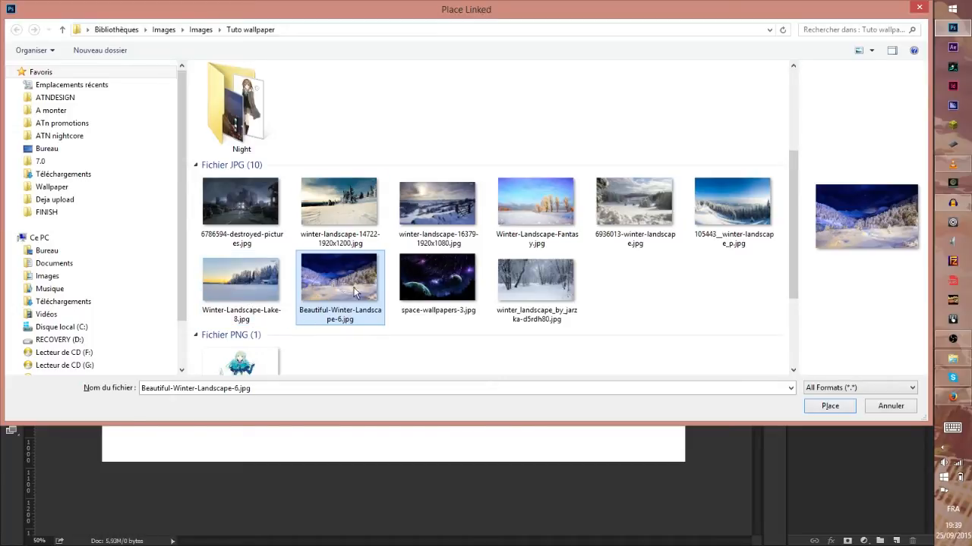
pyautogui.moveTo(331, 293)
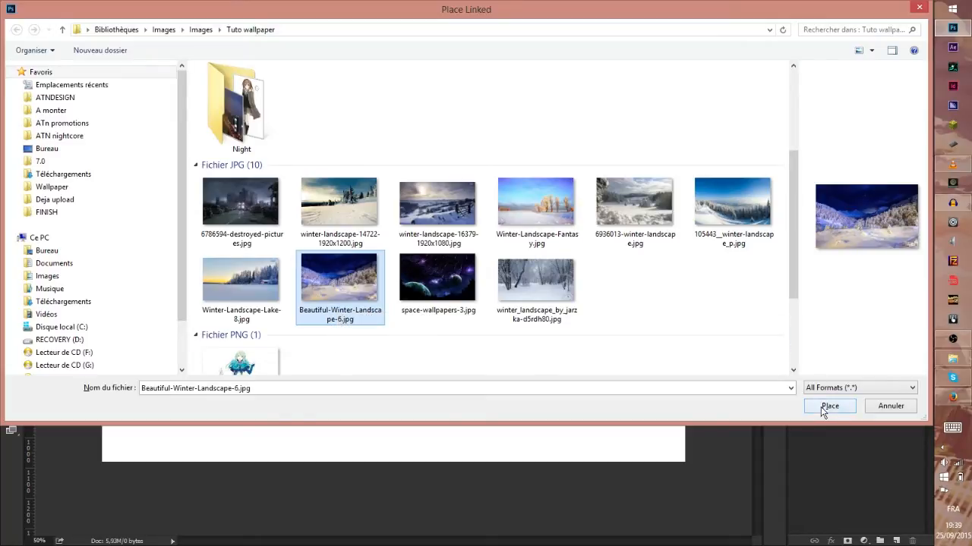
pyautogui.click(829, 407)
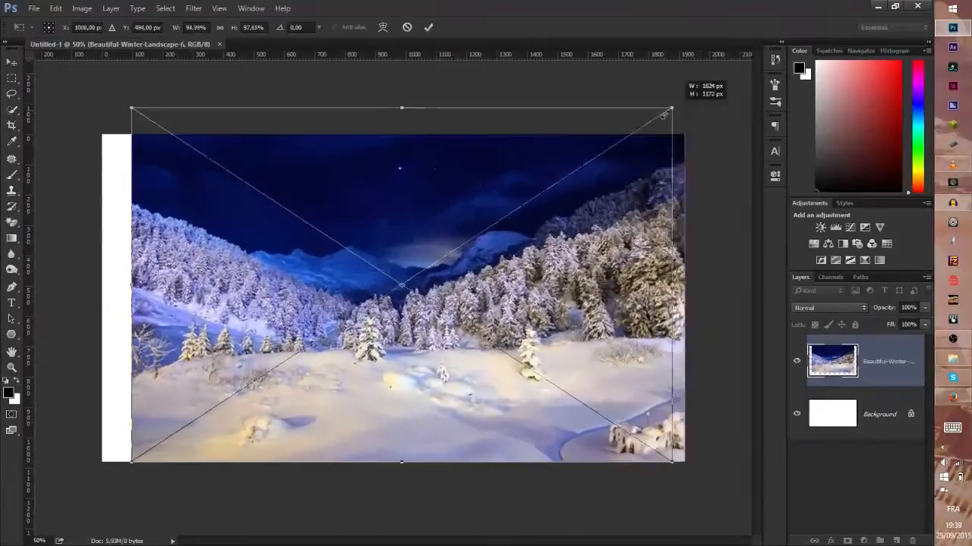
pyautogui.moveTo(666, 115); pyautogui.dragTo(691, 184)
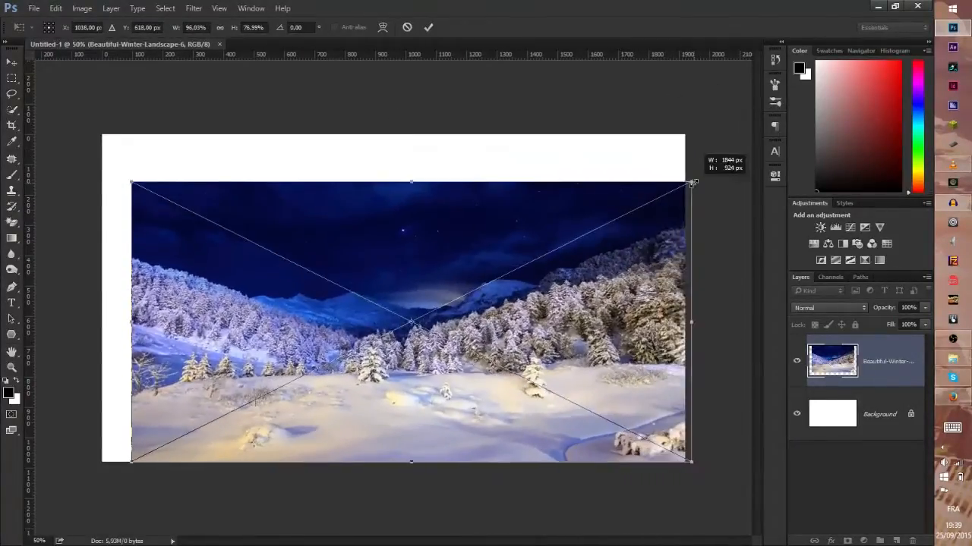
pyautogui.moveTo(691, 184); pyautogui.dragTo(650, 210)
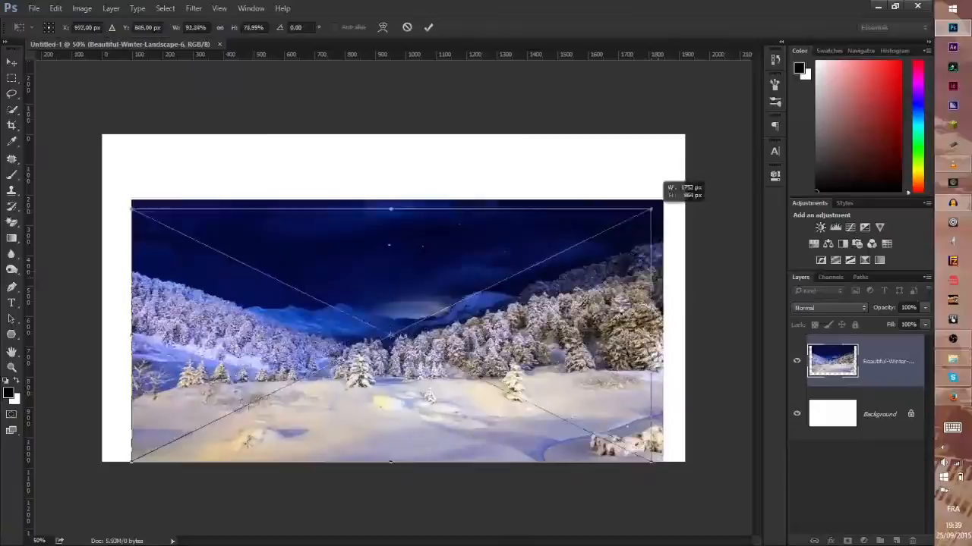
pyautogui.moveTo(388, 206); pyautogui.dragTo(395, 264)
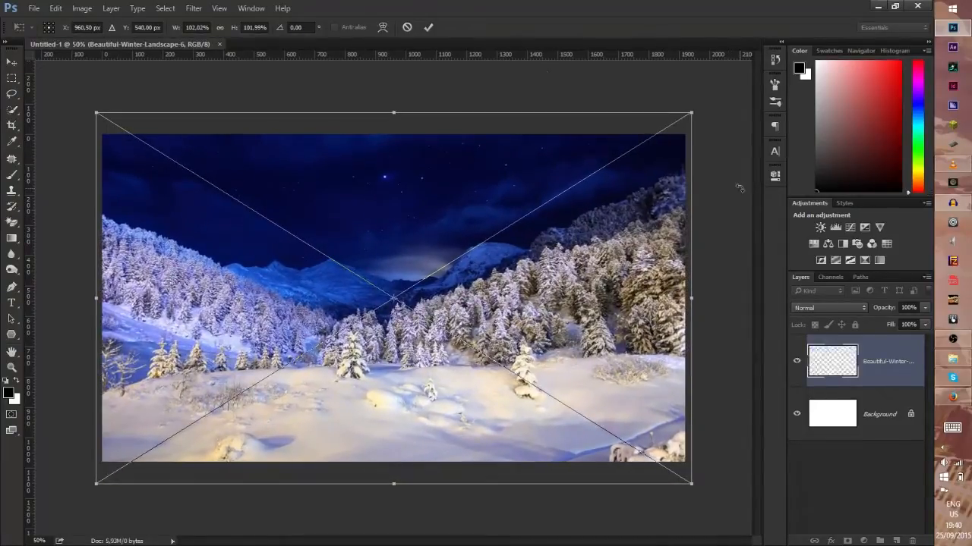
# Step: Place TETE-Crash-test.png as a linked layer and scale it up to fill the lower middle
pyautogui.click(428, 27)
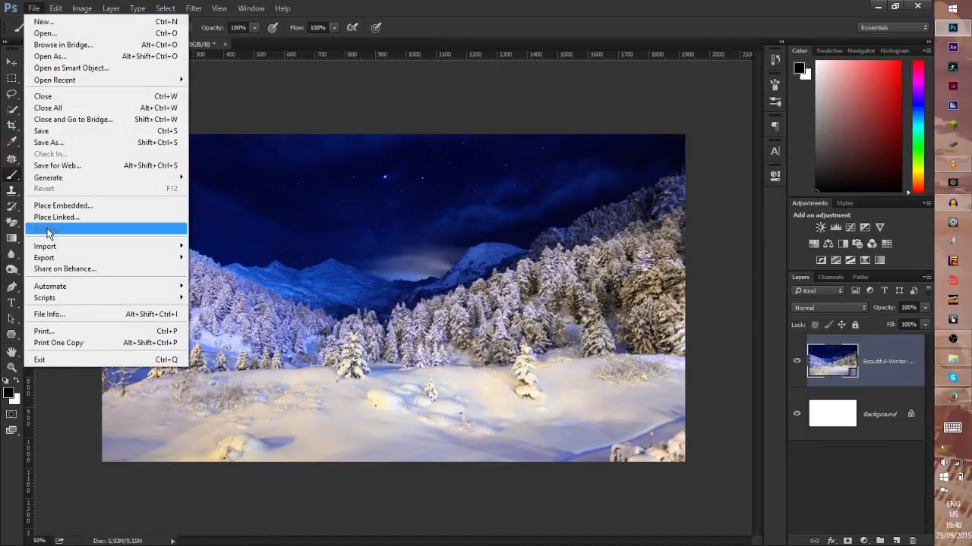
pyautogui.click(55, 217)
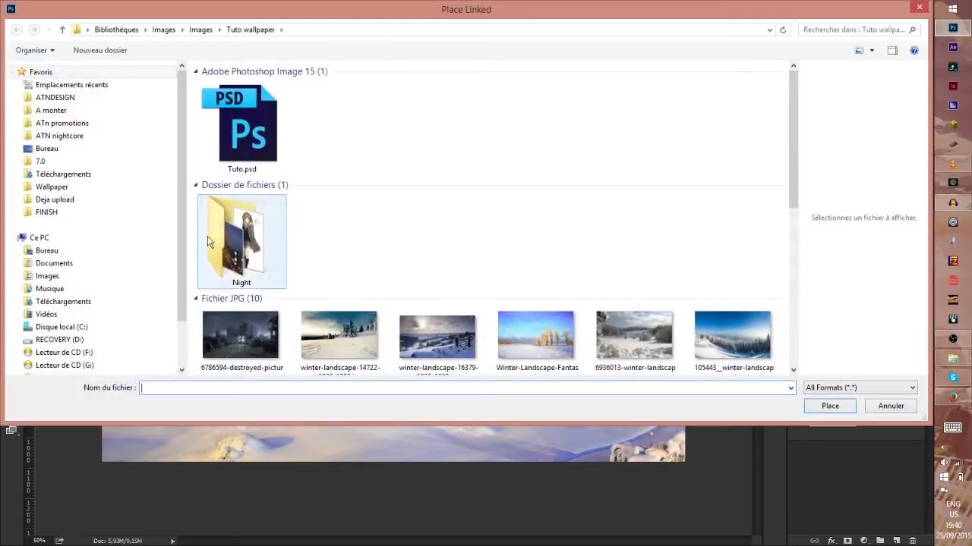
pyautogui.click(242, 228)
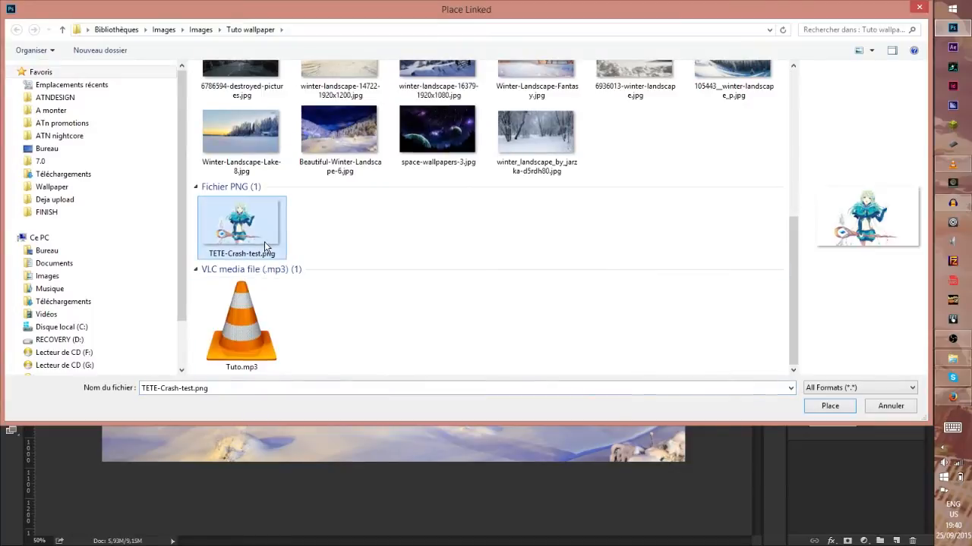
pyautogui.click(829, 406)
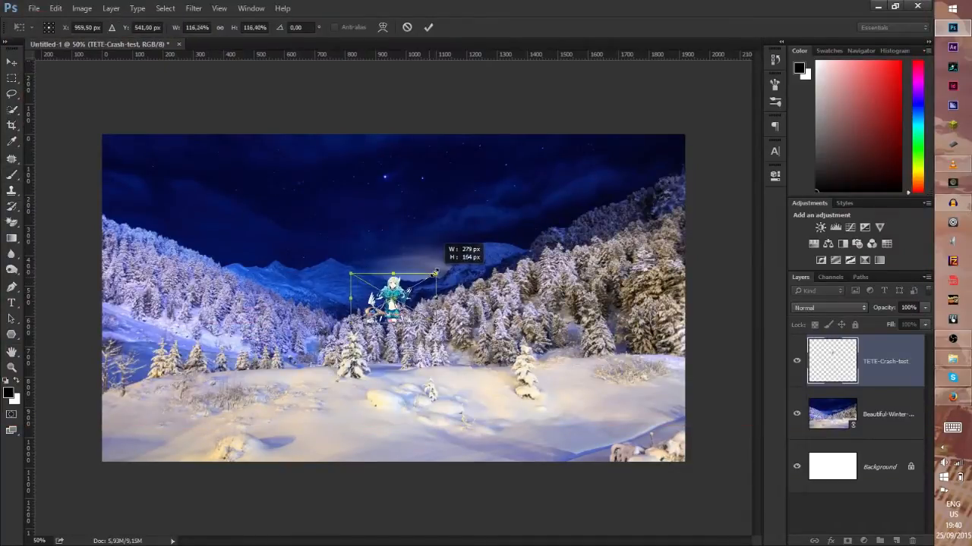
pyautogui.moveTo(434, 275); pyautogui.dragTo(531, 217)
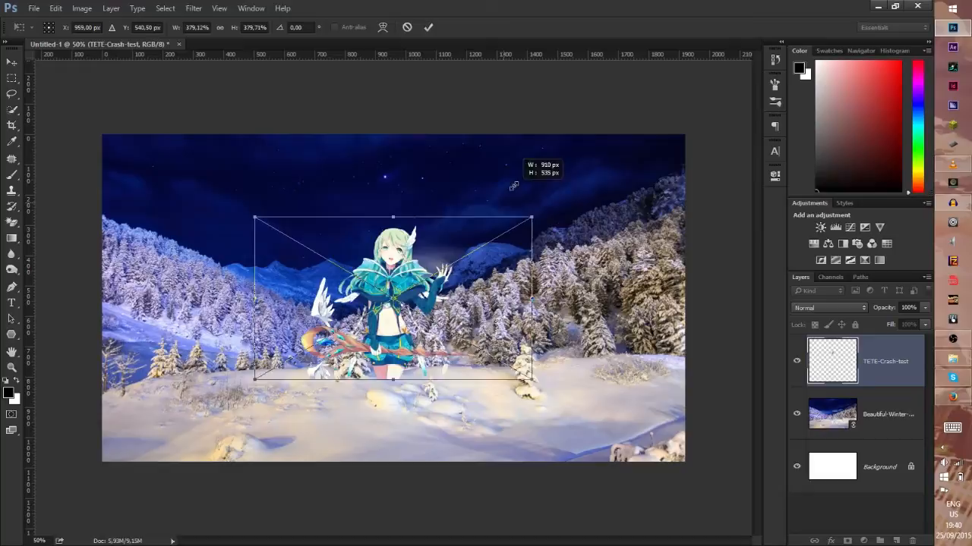
pyautogui.moveTo(532, 215); pyautogui.dragTo(671, 134)
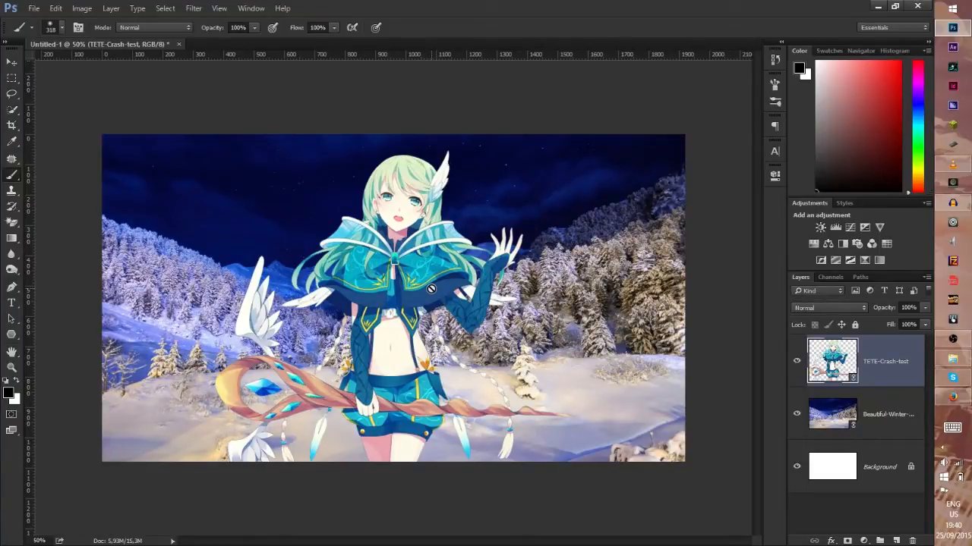
pyautogui.moveTo(558, 231)
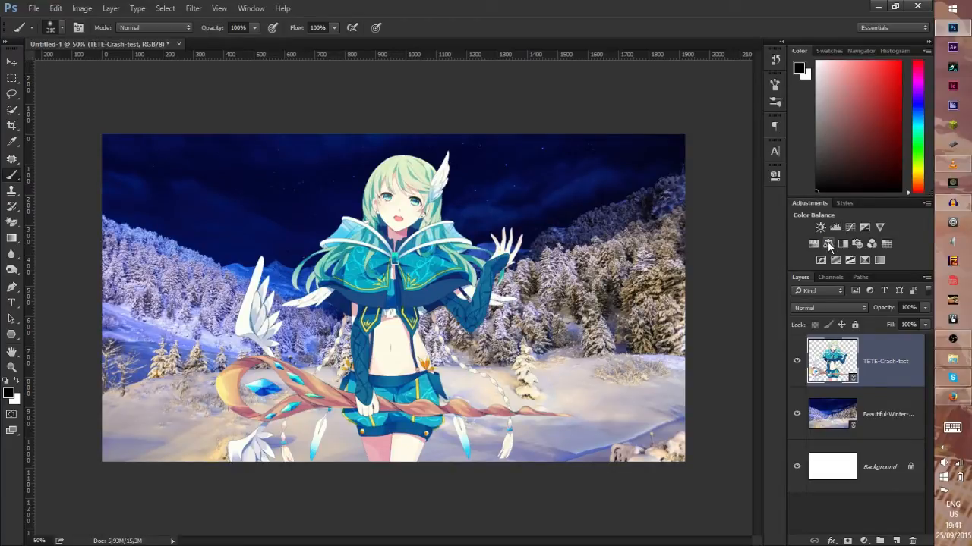
# Step: Add a Color Balance adjustment shifting the character's midtones toward blue and cyan, then add a Levels adjustment
pyautogui.click(829, 244)
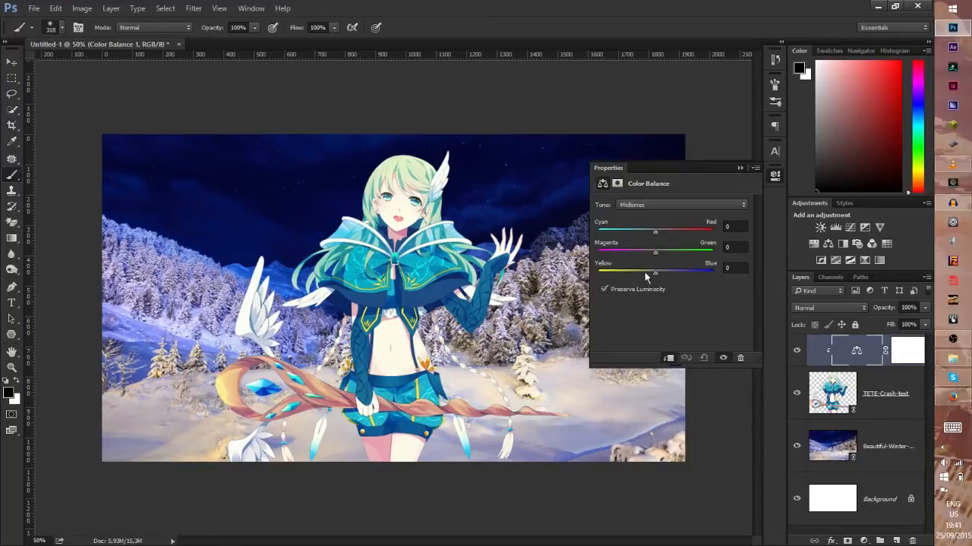
pyautogui.moveTo(654, 273); pyautogui.dragTo(661, 274)
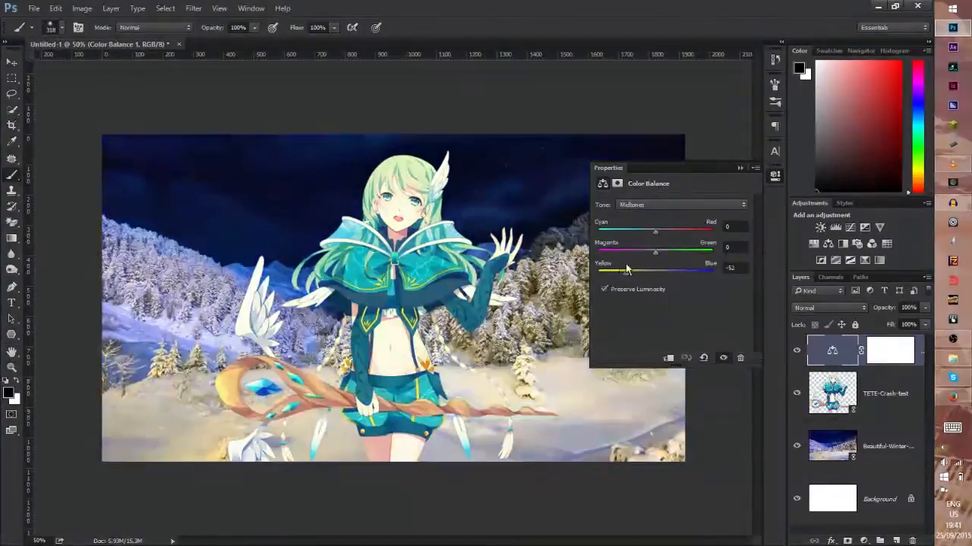
pyautogui.moveTo(625, 267); pyautogui.dragTo(598, 267)
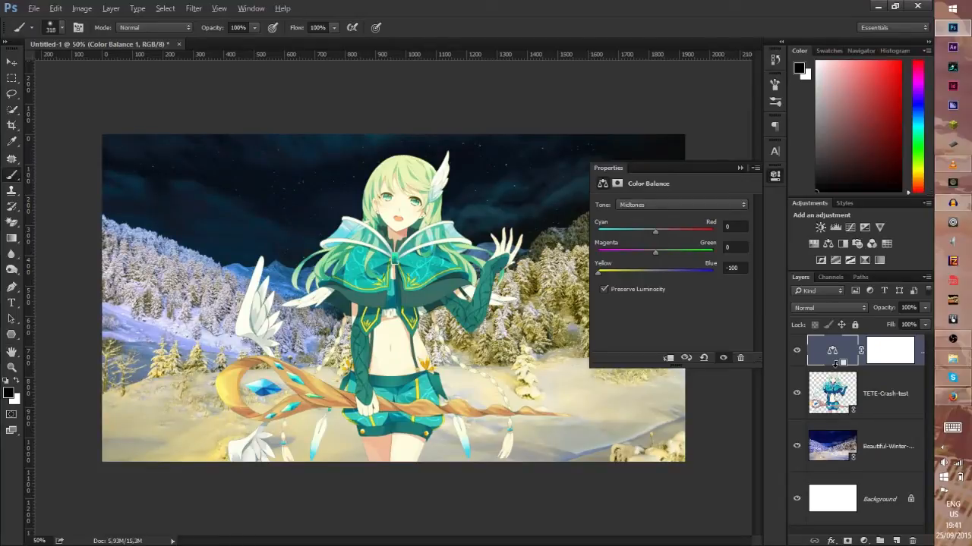
pyautogui.moveTo(595, 272); pyautogui.dragTo(604, 272)
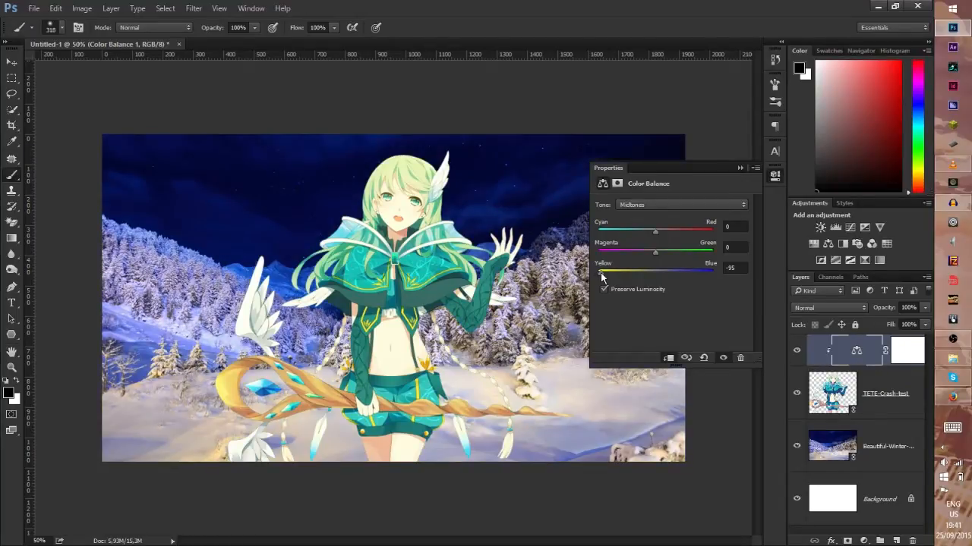
pyautogui.moveTo(604, 273); pyautogui.dragTo(671, 273)
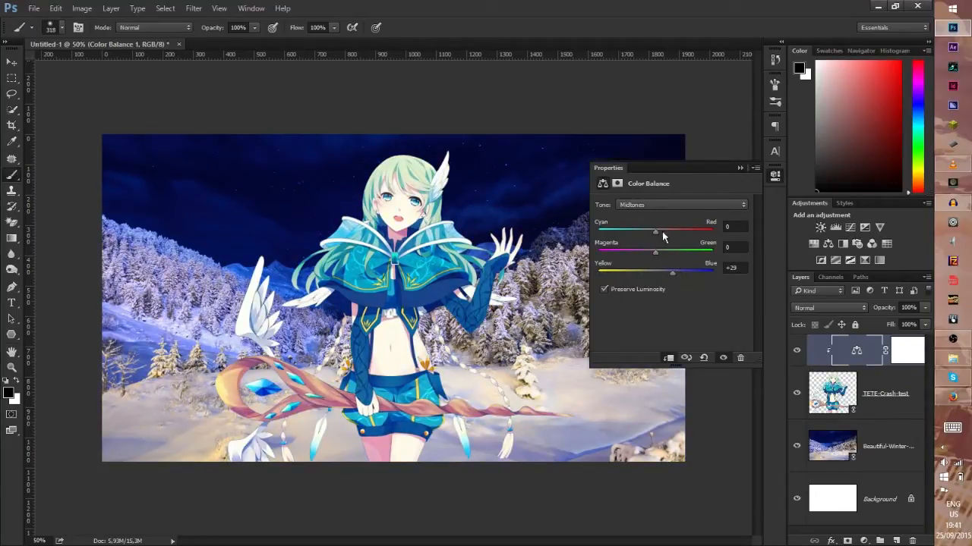
pyautogui.moveTo(655, 230); pyautogui.dragTo(643, 230)
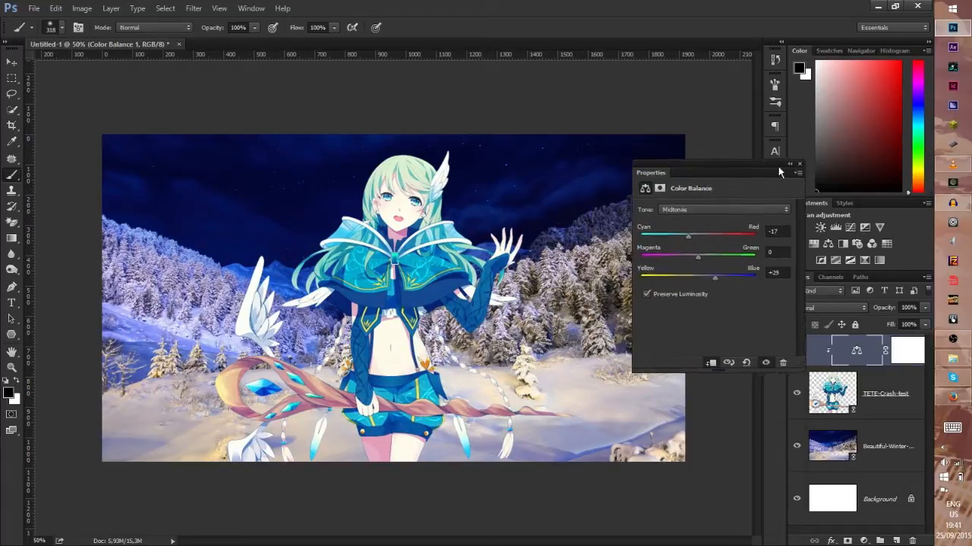
pyautogui.click(798, 164)
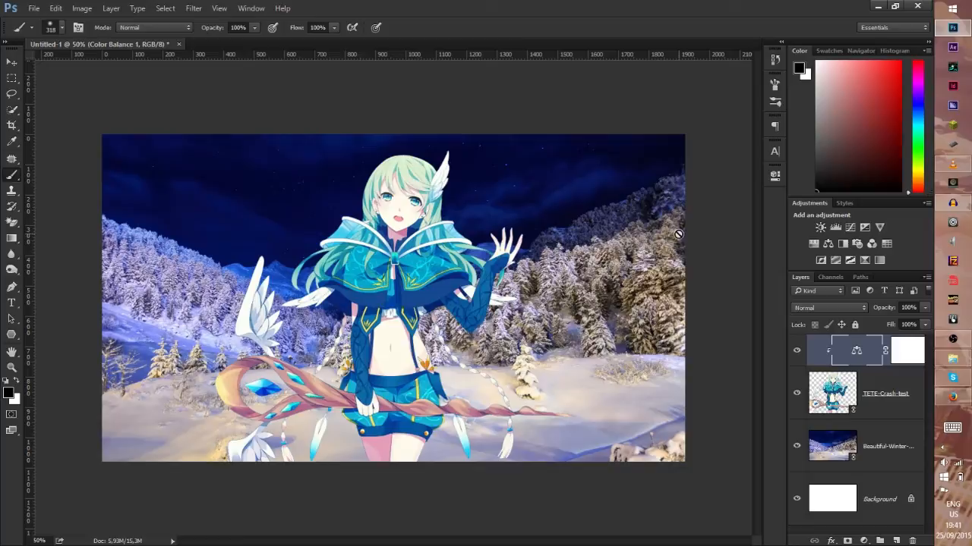
pyautogui.moveTo(796, 222)
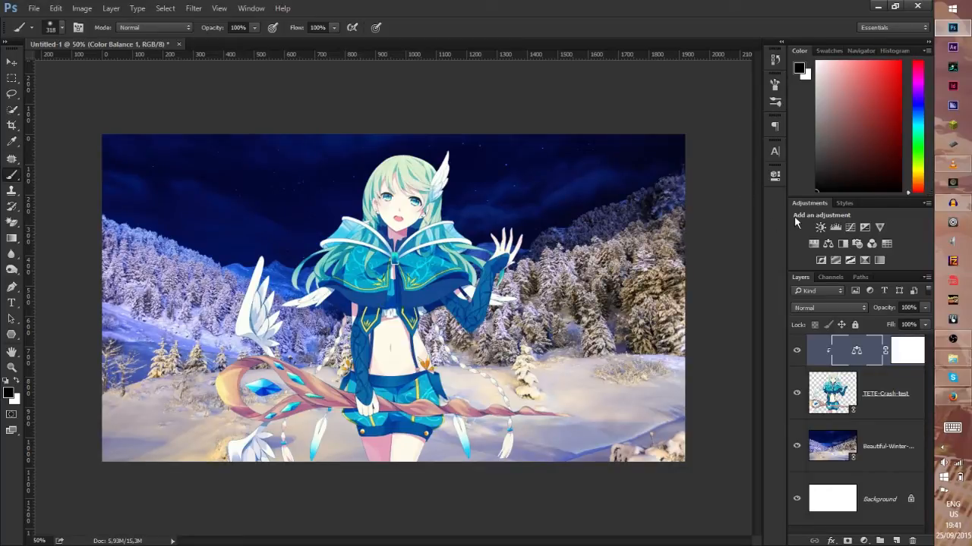
pyautogui.click(835, 228)
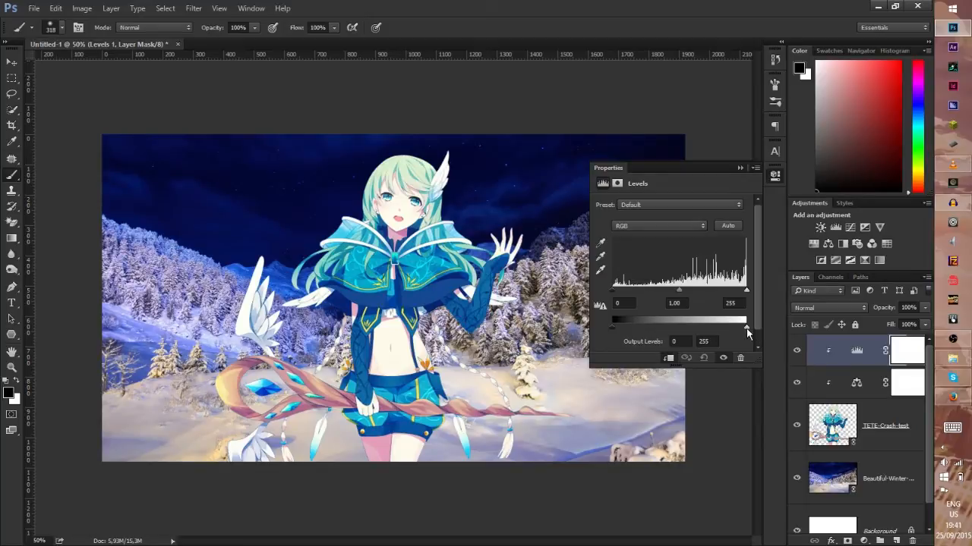
# Step: Lower the Levels white Output slider to around 240 to dim the character's highlights
pyautogui.moveTo(747, 326); pyautogui.dragTo(719, 326)
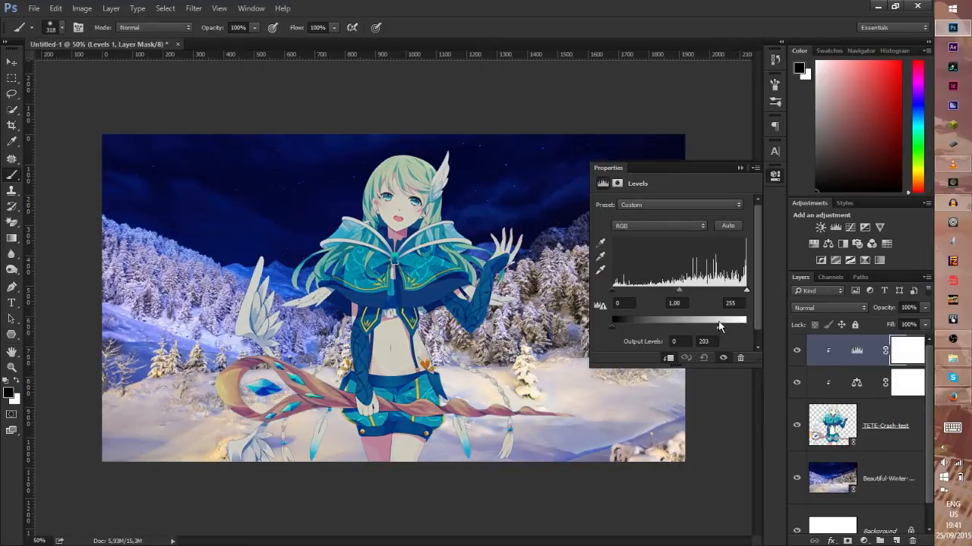
pyautogui.moveTo(719, 319); pyautogui.dragTo(701, 319)
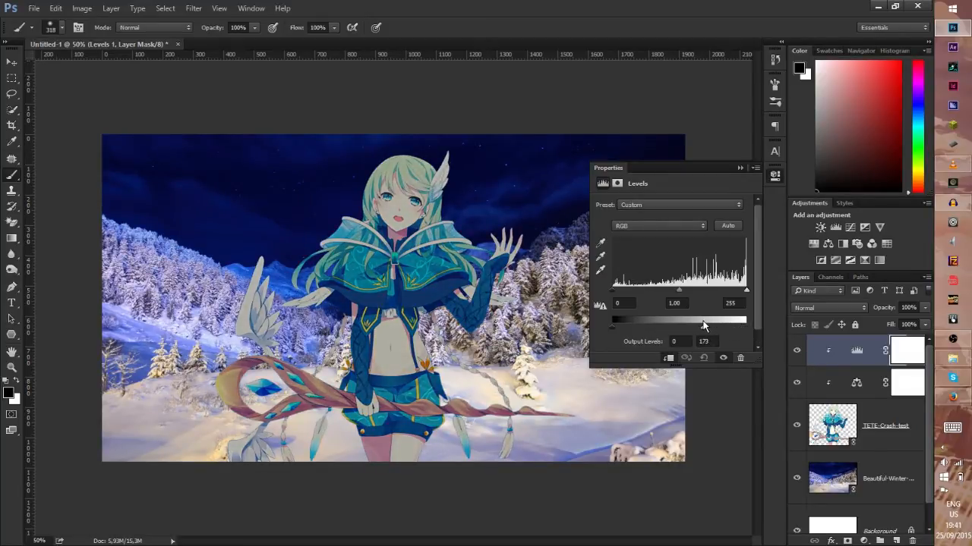
pyautogui.moveTo(701, 322); pyautogui.dragTo(683, 328)
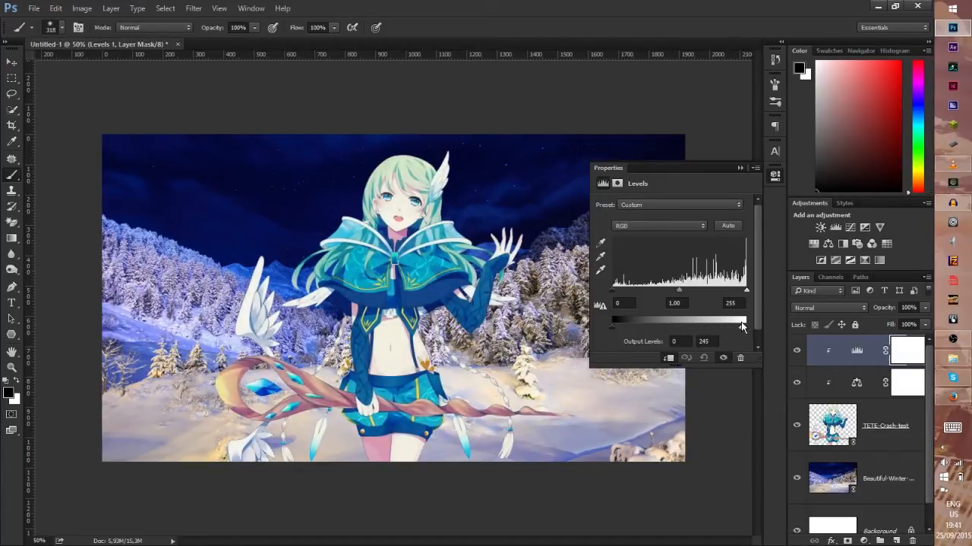
pyautogui.moveTo(743, 326); pyautogui.dragTo(690, 326)
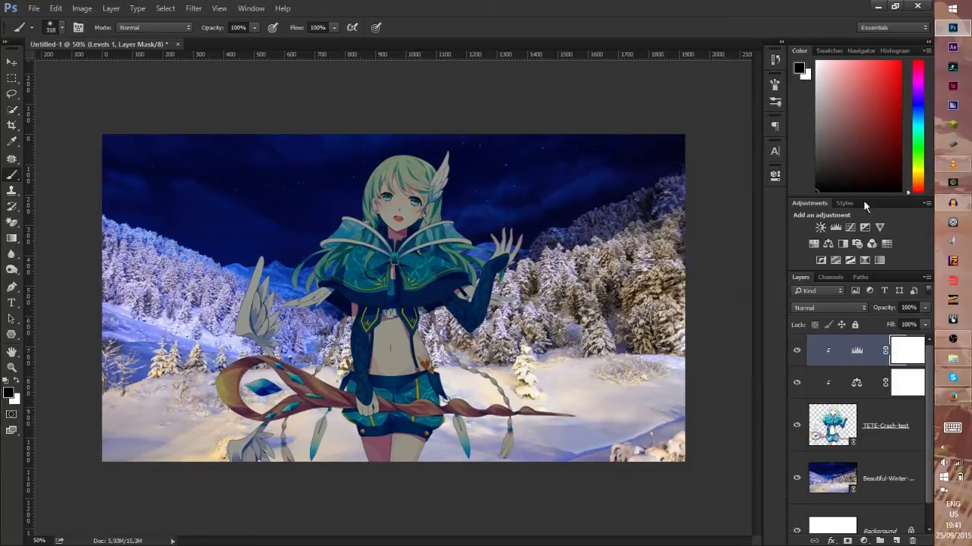
# Step: Add a Vibrance adjustment reducing the character's saturation, then add a new empty layer
pyautogui.click(819, 228)
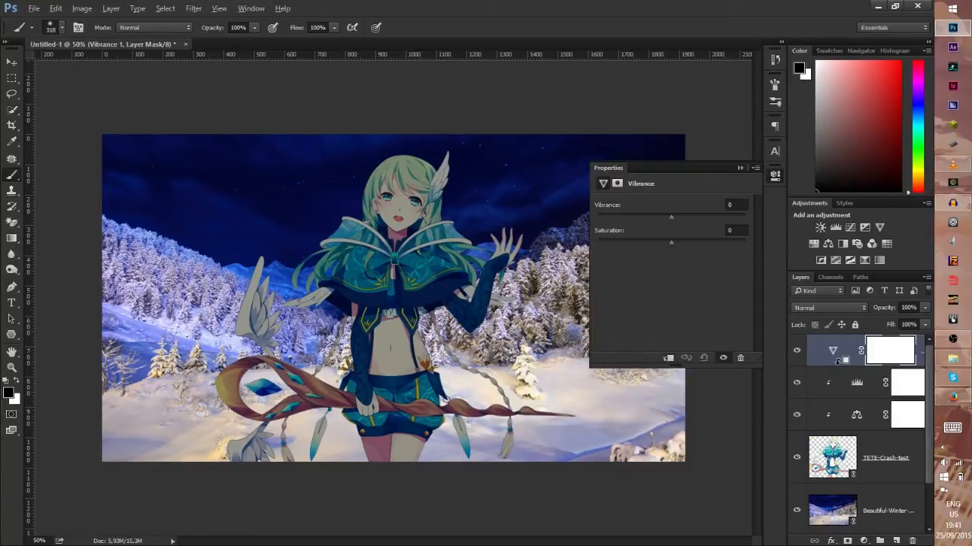
pyautogui.moveTo(671, 217); pyautogui.dragTo(649, 218)
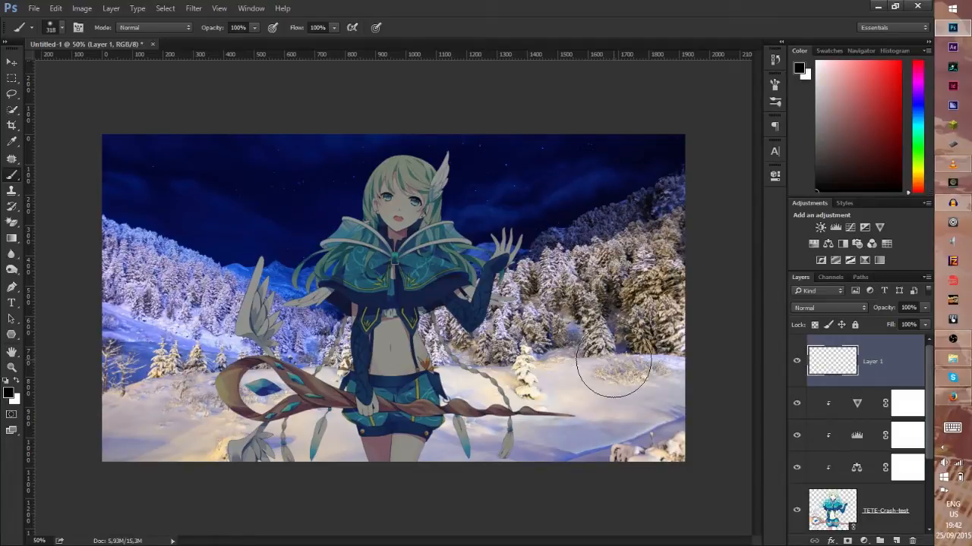
pyautogui.scroll(-3)
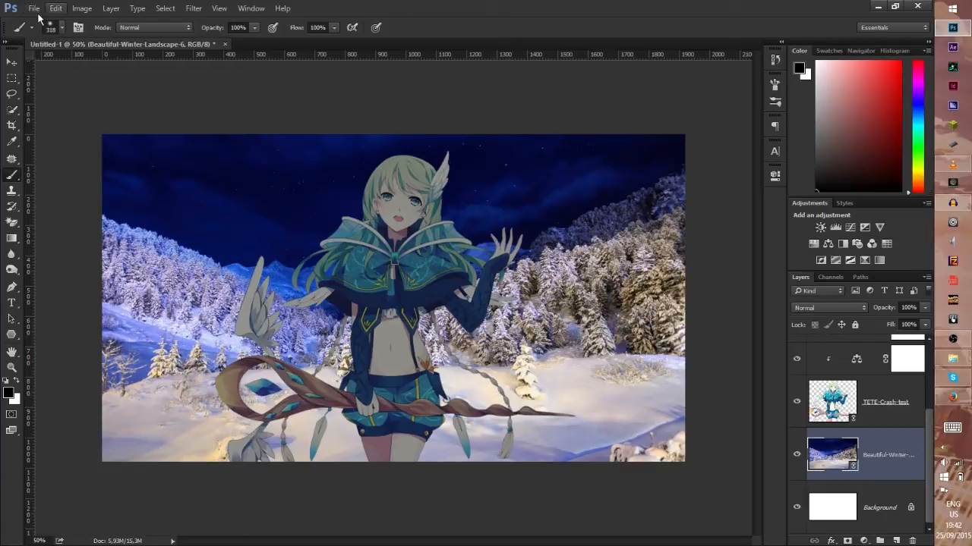
# Step: Place the space-wallpapers-1 meteor sky as a linked layer over the canvas and blend it in Screen mode
pyautogui.click(33, 9)
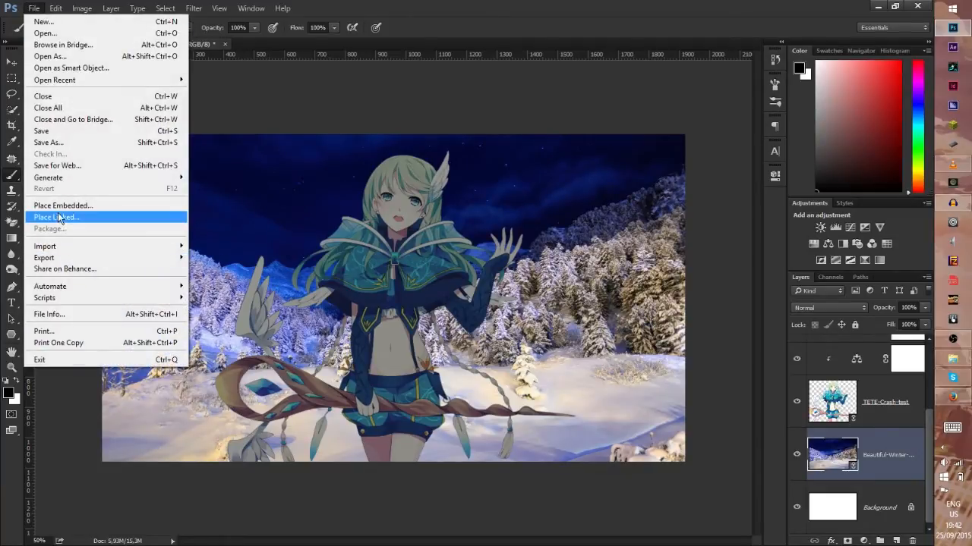
pyautogui.click(56, 217)
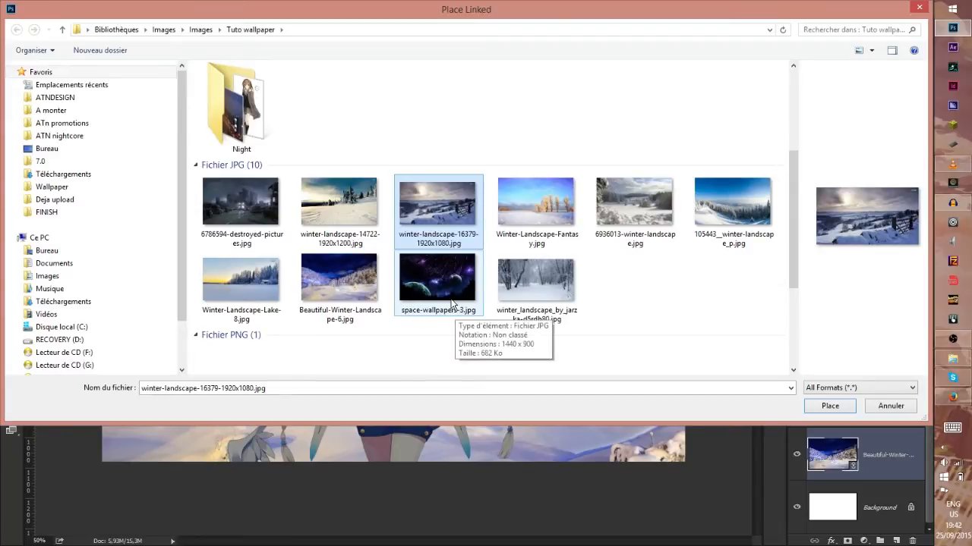
pyautogui.click(829, 405)
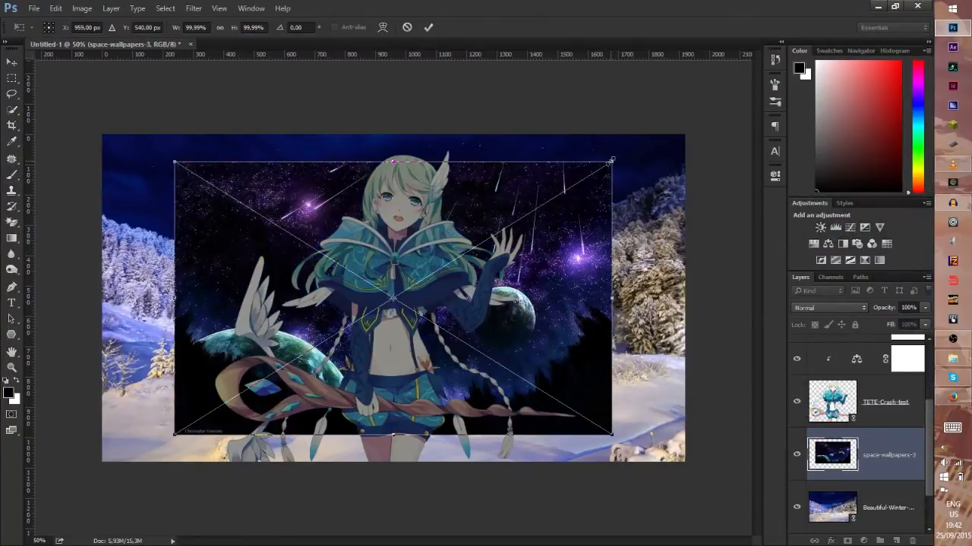
pyautogui.moveTo(610, 161); pyautogui.dragTo(686, 112)
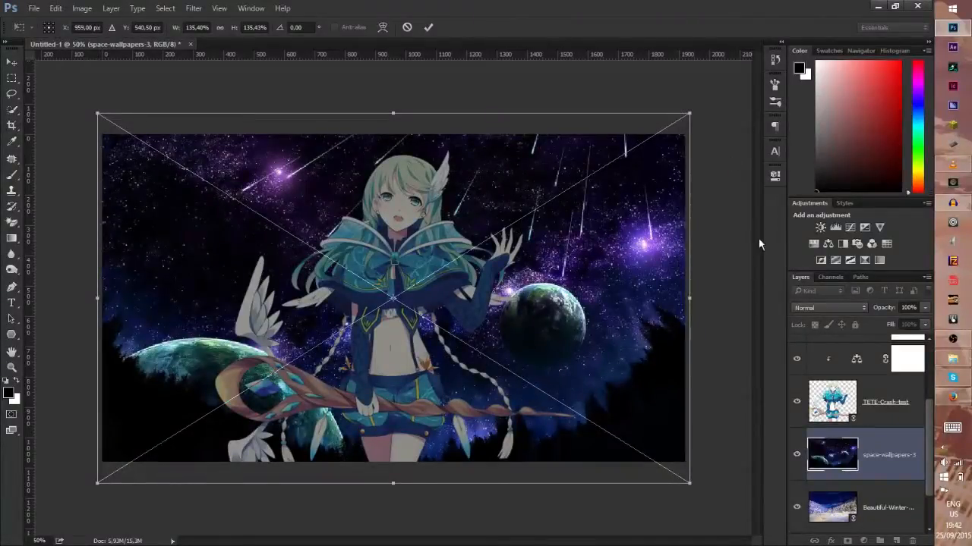
pyautogui.click(828, 307)
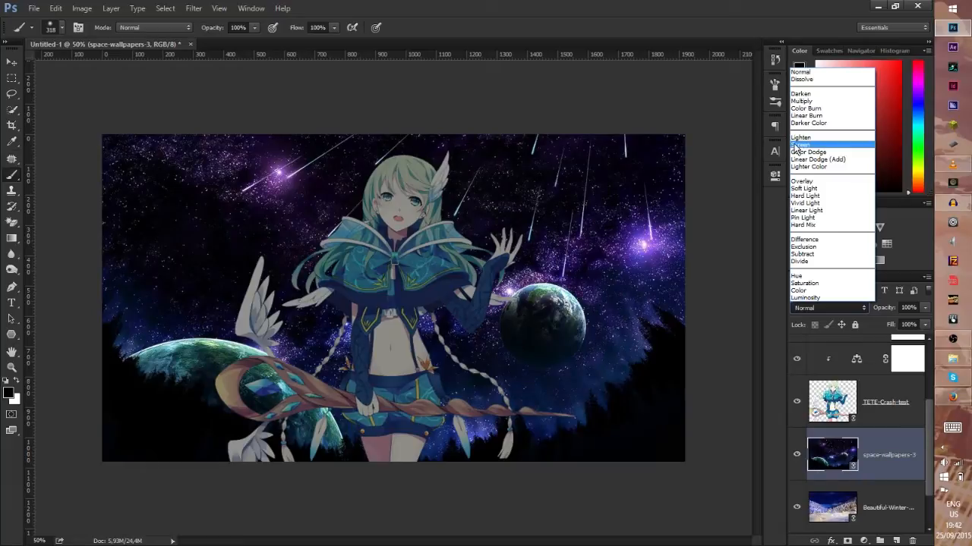
pyautogui.click(802, 144)
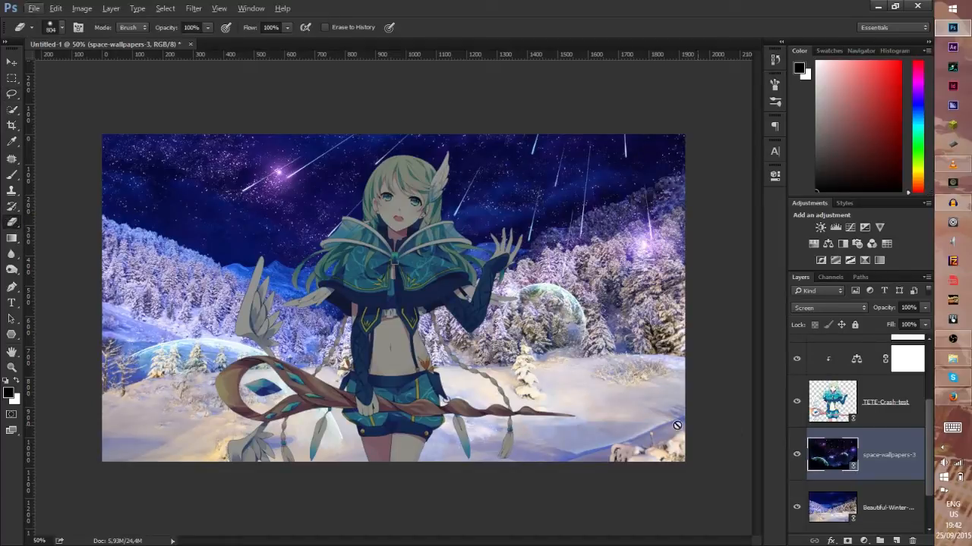
pyautogui.moveTo(361, 314)
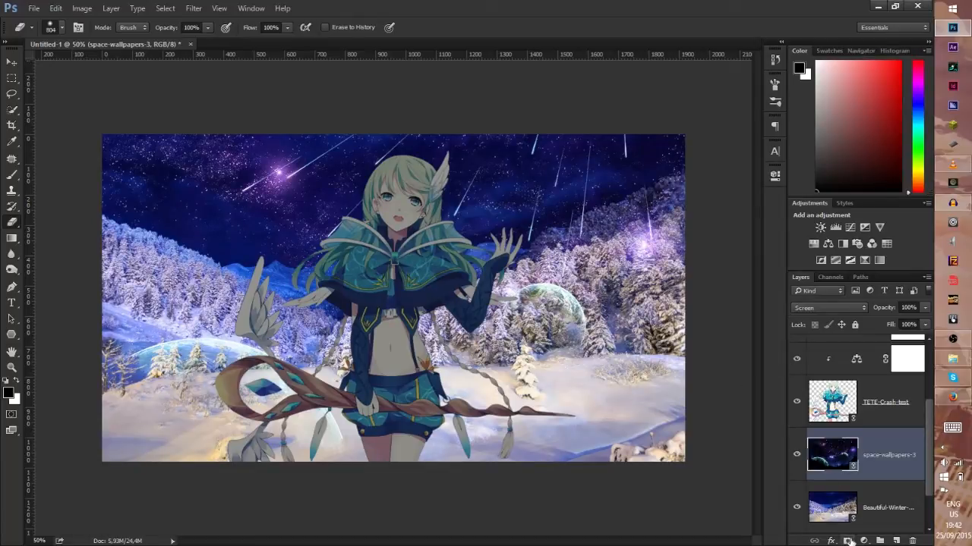
# Step: Mask the meteor sky layer, painting black over the lower snowy ground, then select the character layer
pyautogui.click(860, 540)
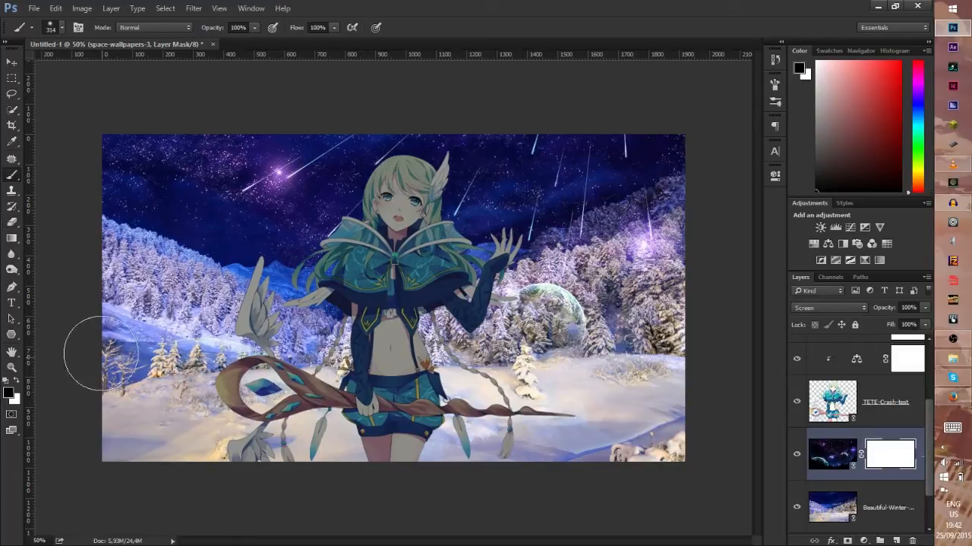
pyautogui.moveTo(104, 352); pyautogui.dragTo(190, 326)
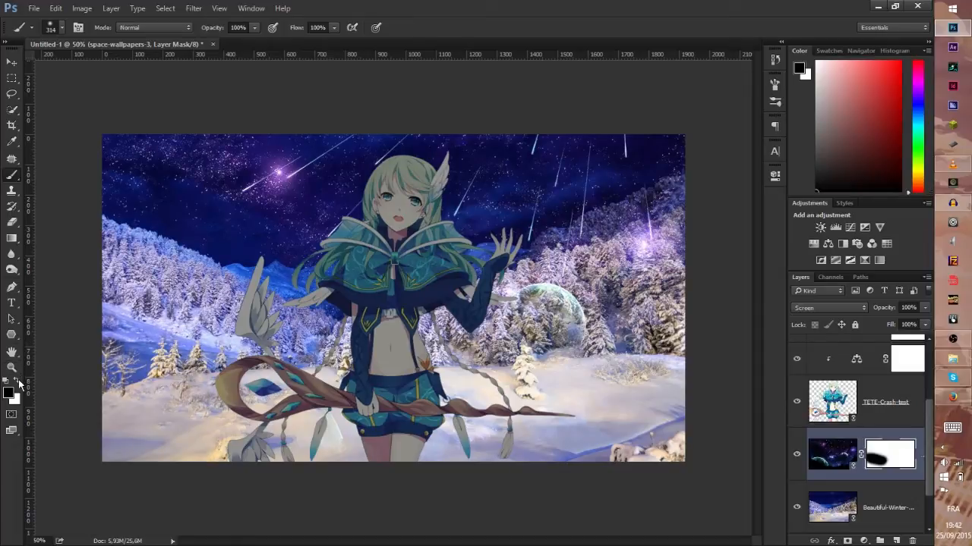
pyautogui.click(185, 398)
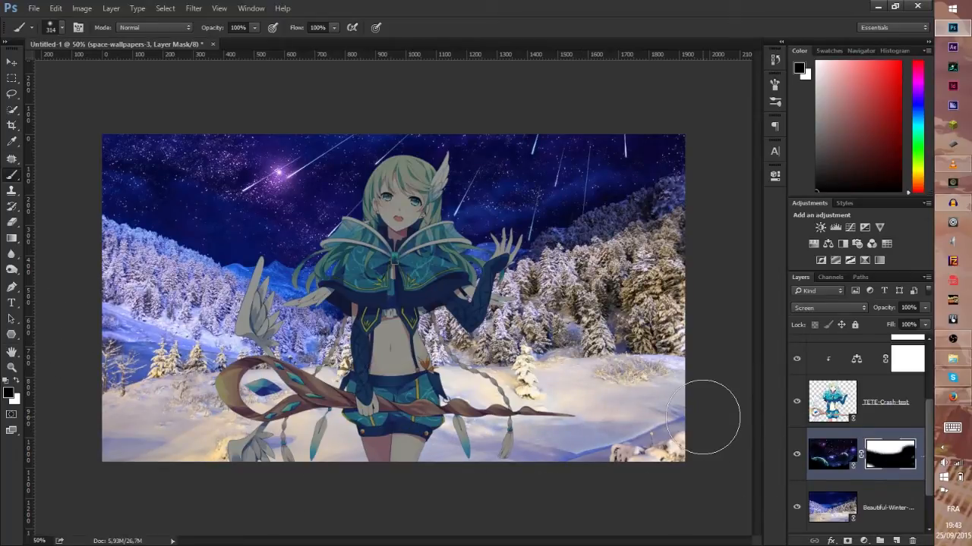
pyautogui.click(885, 400)
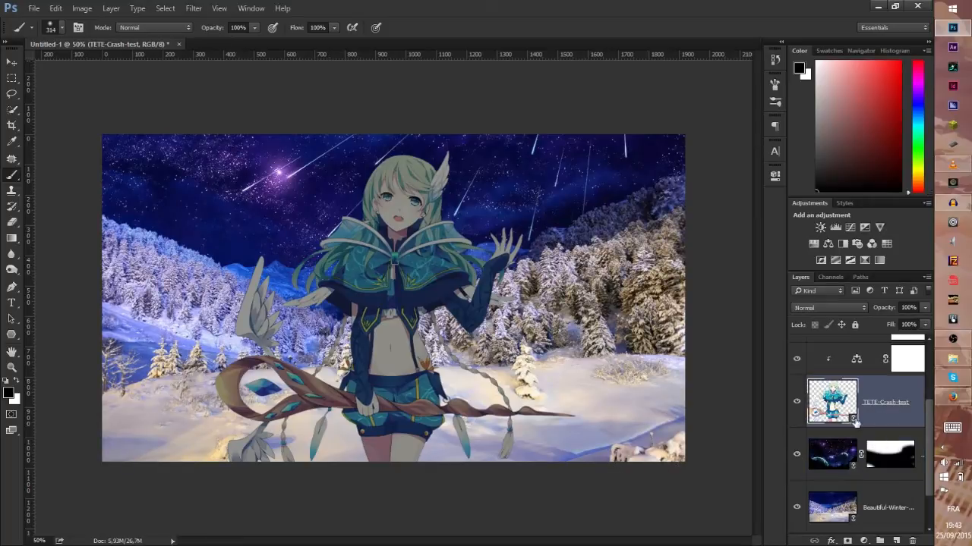
# Step: Add a Photo Filter set to Cooling Filter (80) with lowered Density for a colder tint
pyautogui.click(832, 454)
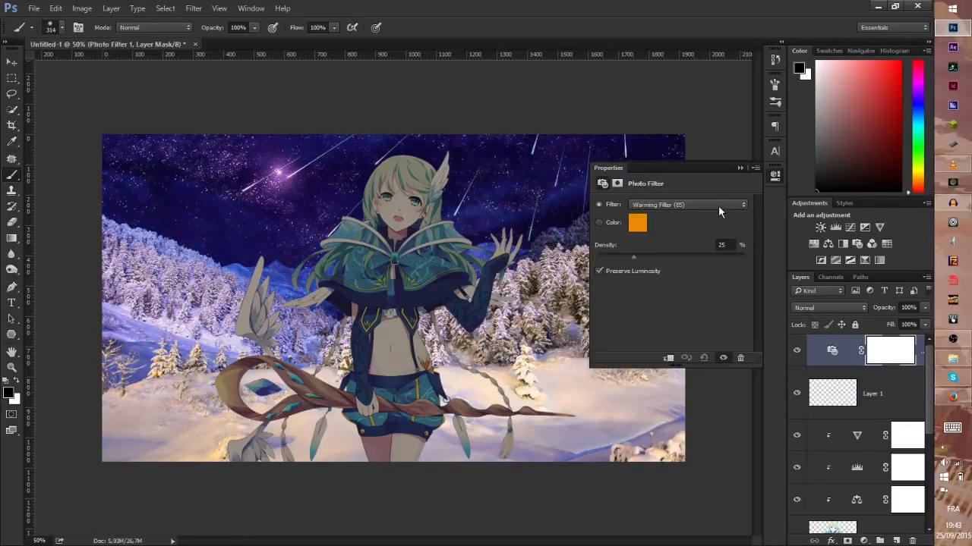
pyautogui.click(686, 204)
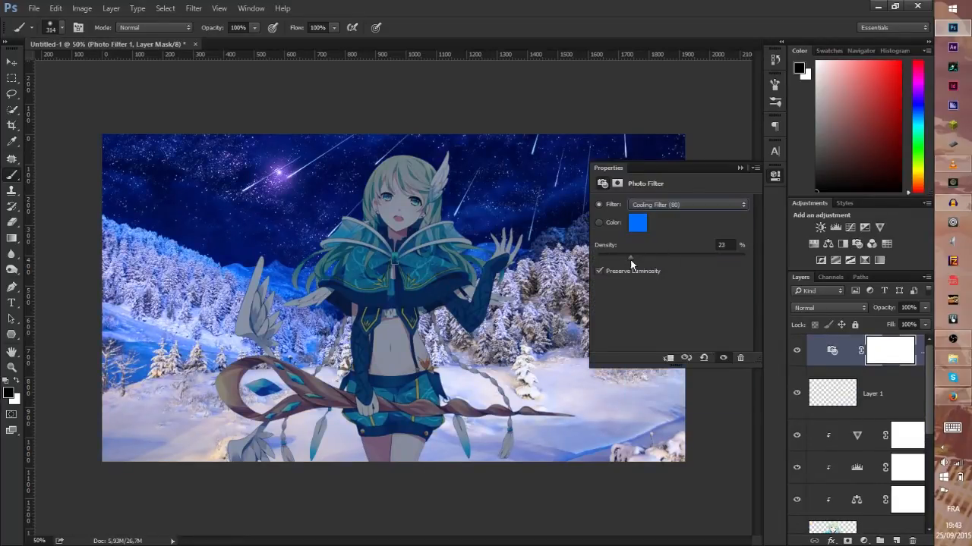
pyautogui.moveTo(630, 255); pyautogui.dragTo(601, 255)
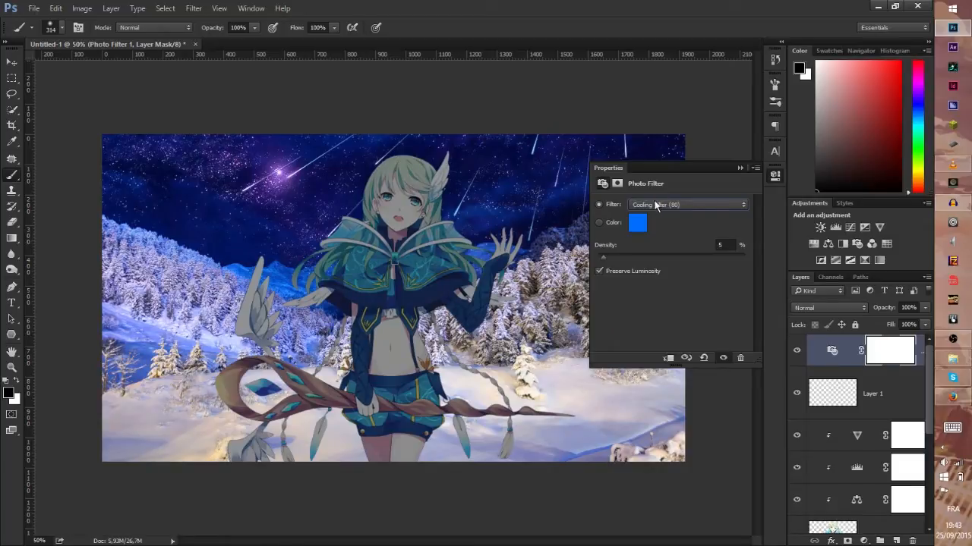
pyautogui.click(686, 203)
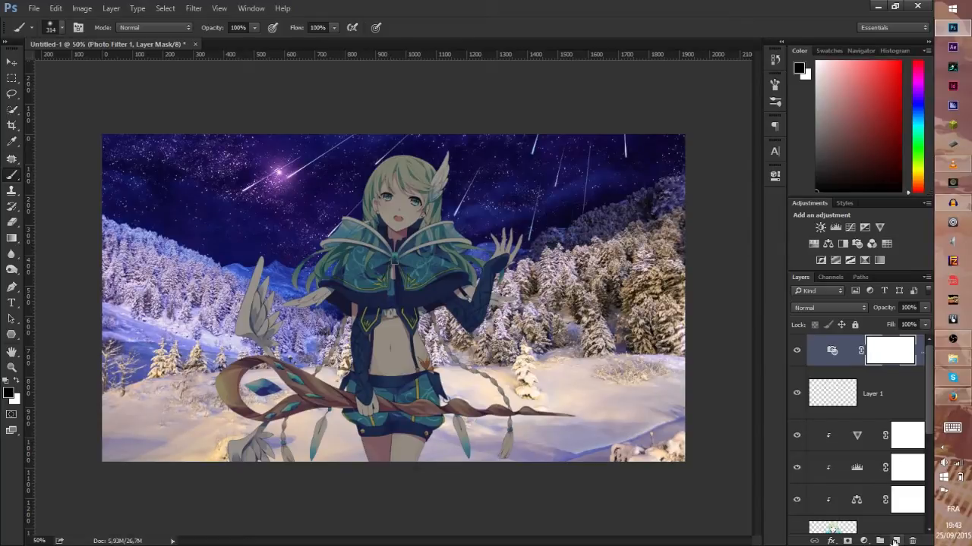
pyautogui.moveTo(240, 463)
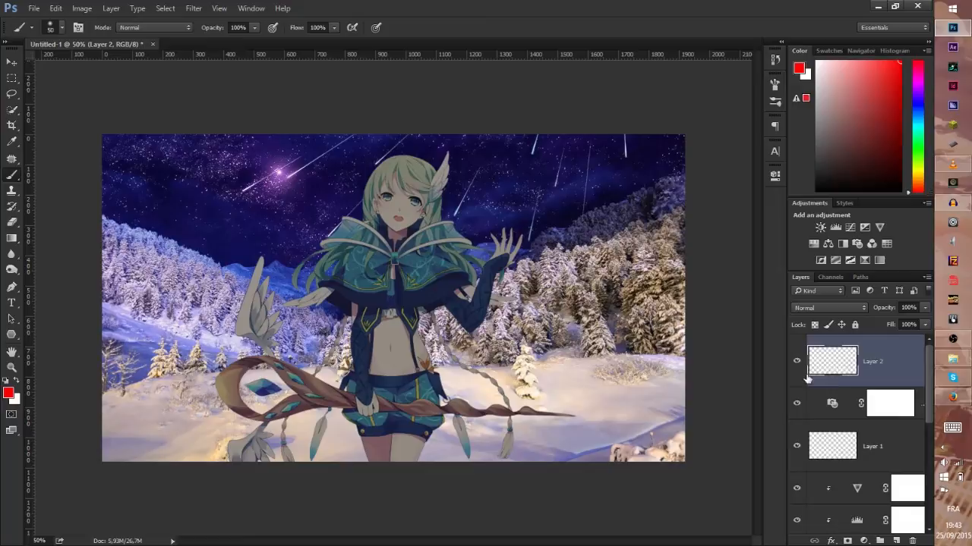
# Step: Brush cyan crystals onto the staff on a new layer blended as Linear Dodge (Add)
pyautogui.click(918, 124)
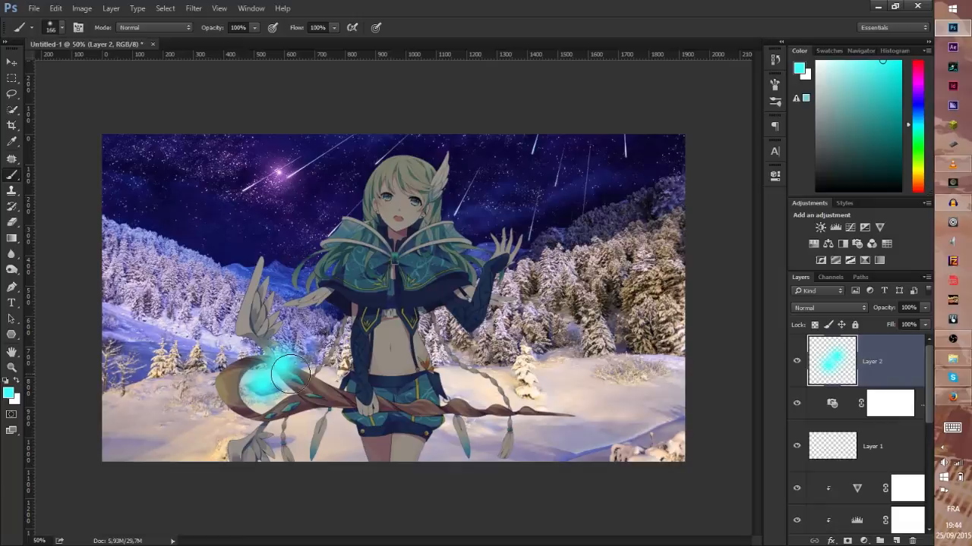
pyautogui.moveTo(292, 377); pyautogui.dragTo(276, 410)
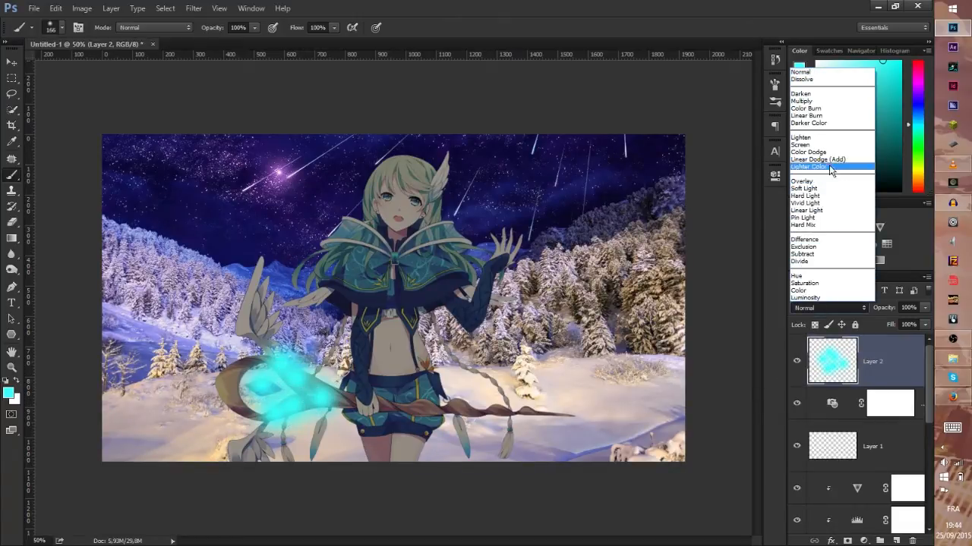
pyautogui.click(807, 165)
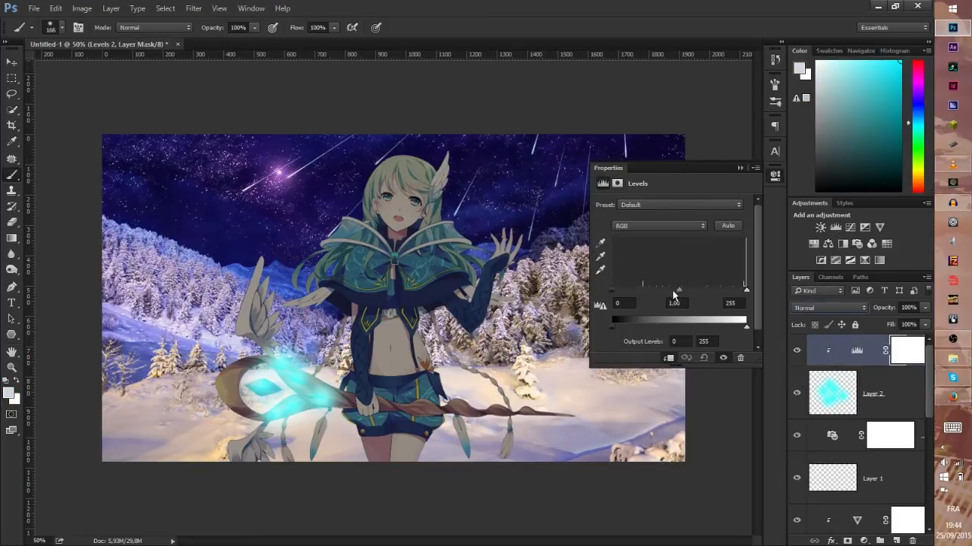
# Step: Tune the crystal Levels, then blend the blue-over-orange Layer 3 in Soft Light at 20% opacity
pyautogui.moveTo(674, 288); pyautogui.dragTo(721, 289)
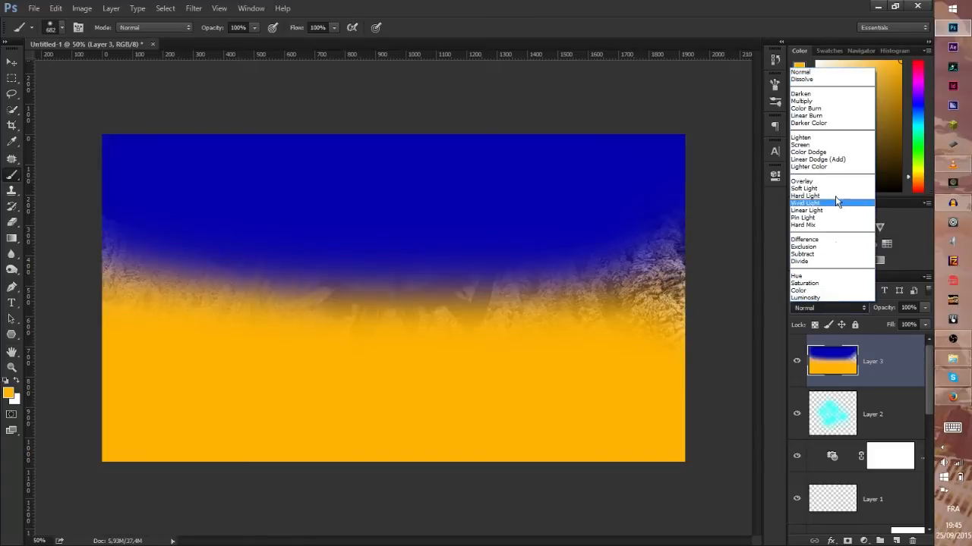
pyautogui.click(804, 189)
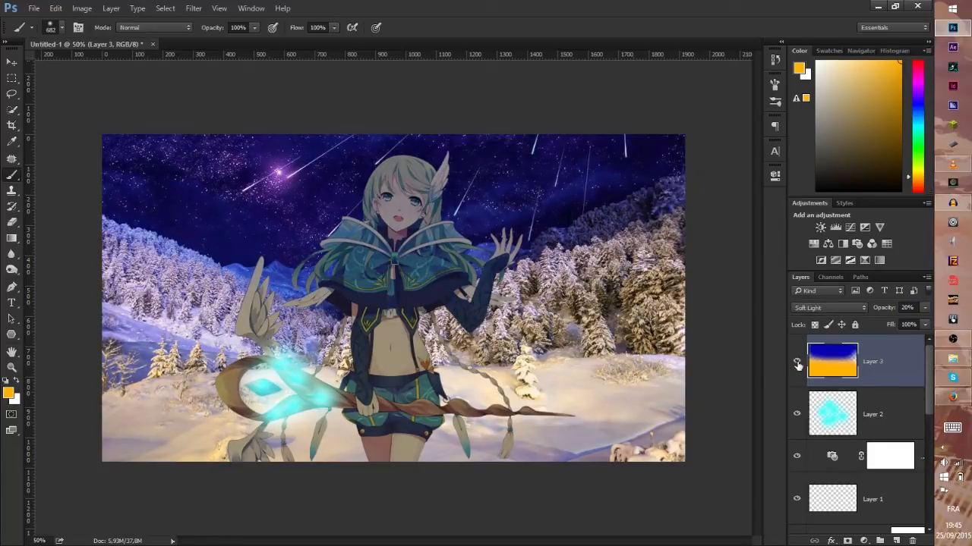
# Step: Select the Vibrance 1 layer and add a Levels adjustment above it
pyautogui.click(797, 362)
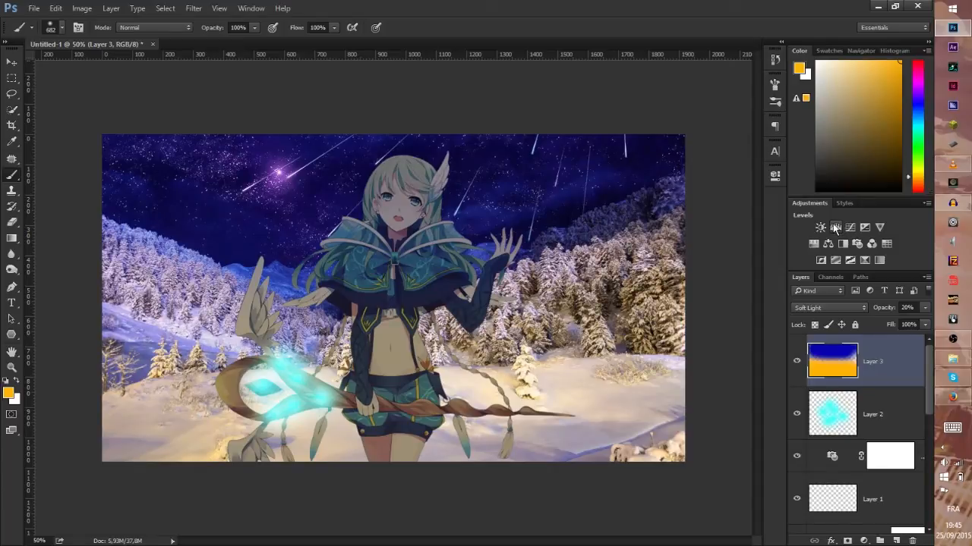
pyautogui.click(835, 228)
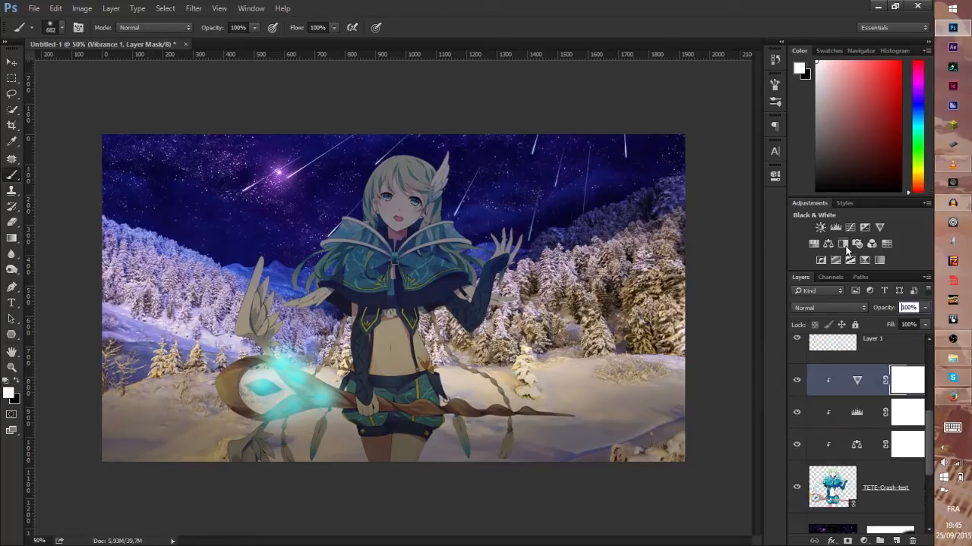
pyautogui.click(835, 227)
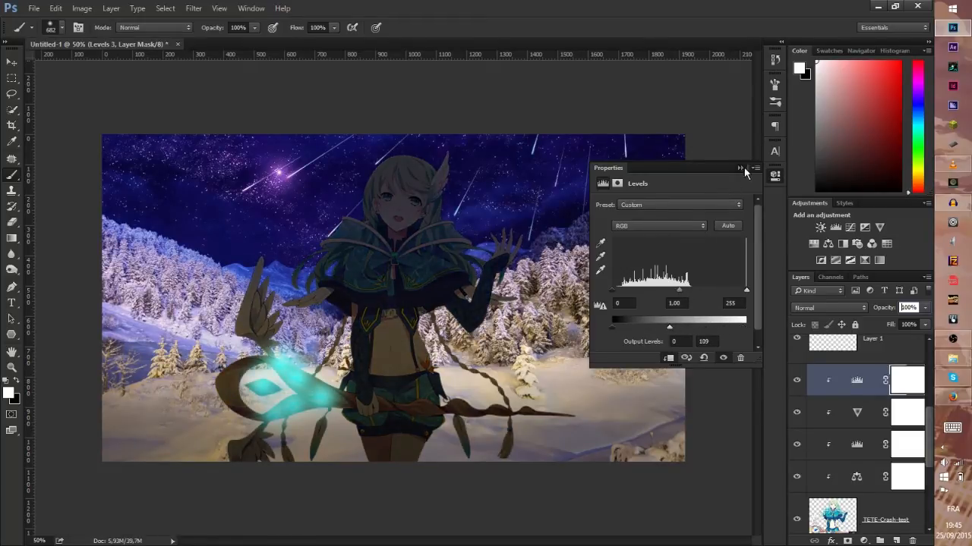
# Step: Darken the Levels, invert its mask and paint white over the character's lower body
pyautogui.click(741, 167)
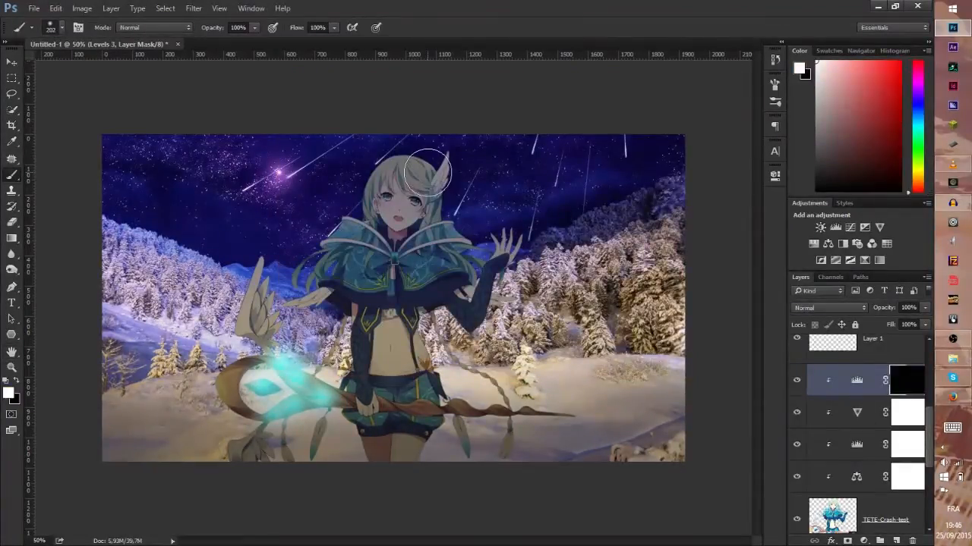
pyautogui.moveTo(428, 170); pyautogui.dragTo(508, 212)
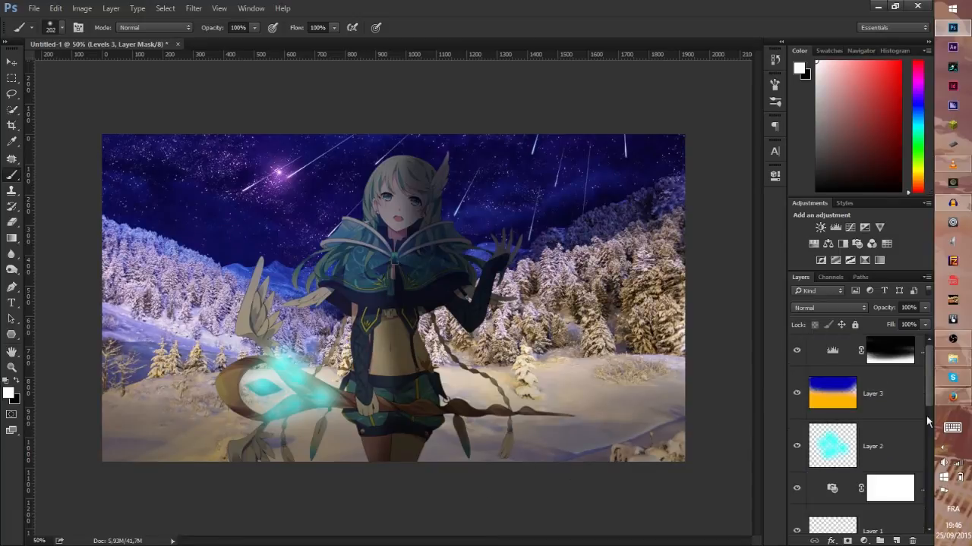
# Step: Add a Gradient Map adjustment and browse its gradient presets
pyautogui.click(849, 227)
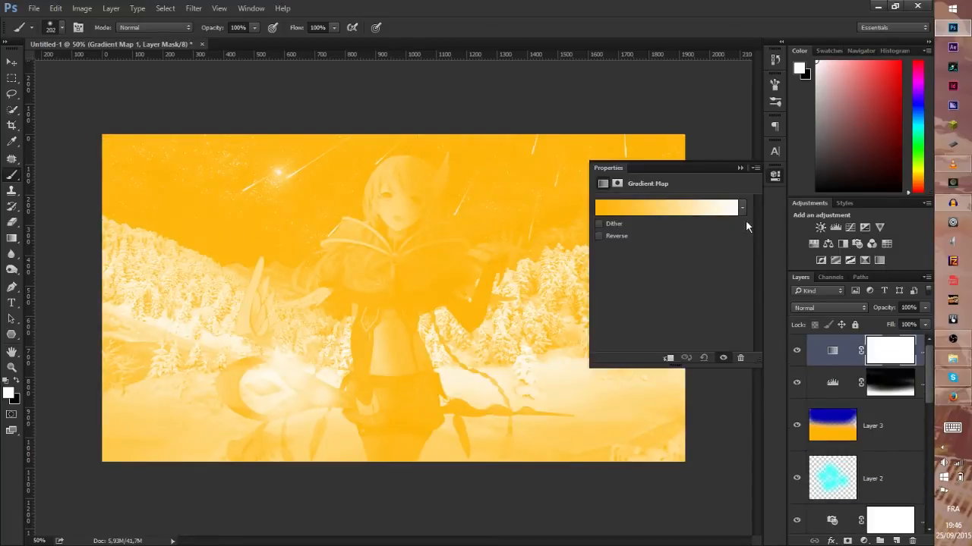
pyautogui.click(741, 206)
pyautogui.write('85')
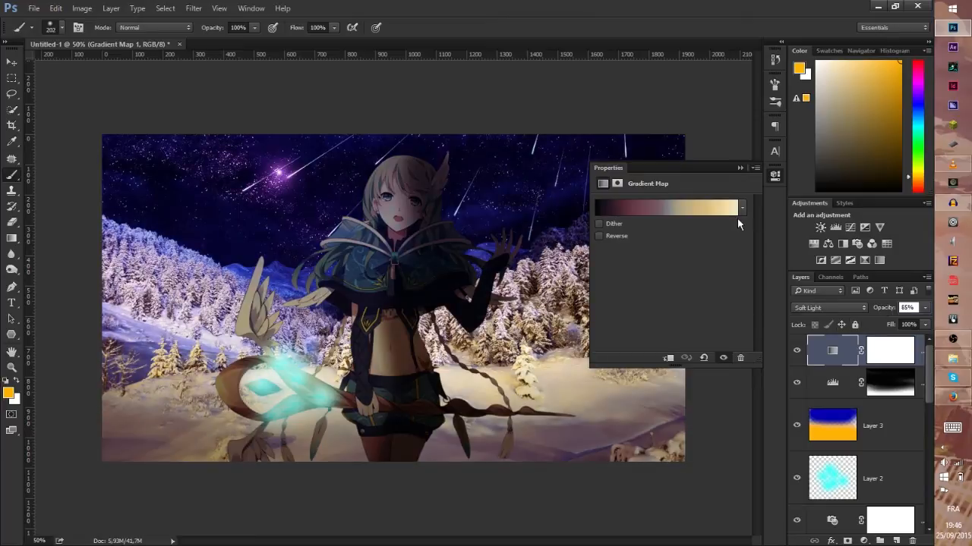
pyautogui.click(740, 208)
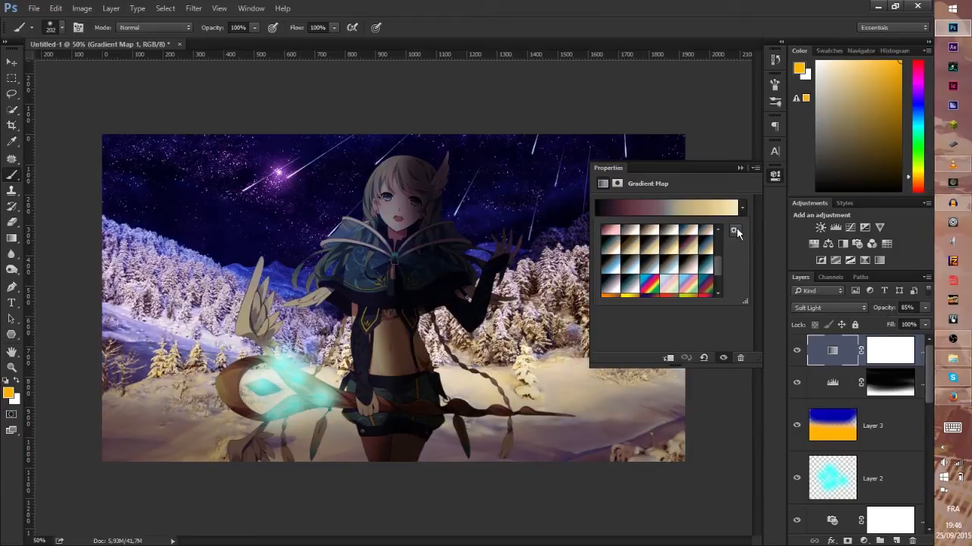
pyautogui.click(733, 230)
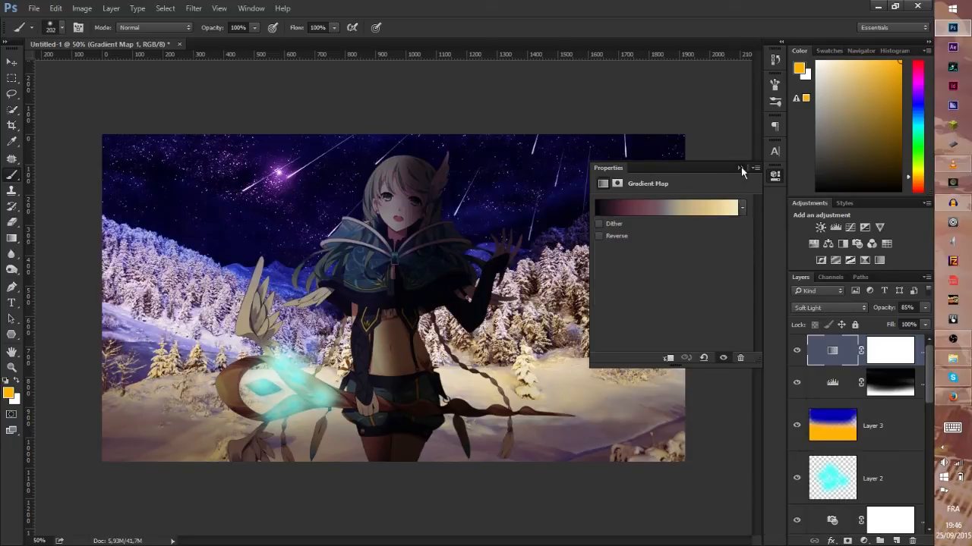
# Step: Choose the purple-to-gold preset and blend it in Soft Light at about 85% opacity
pyautogui.click(741, 206)
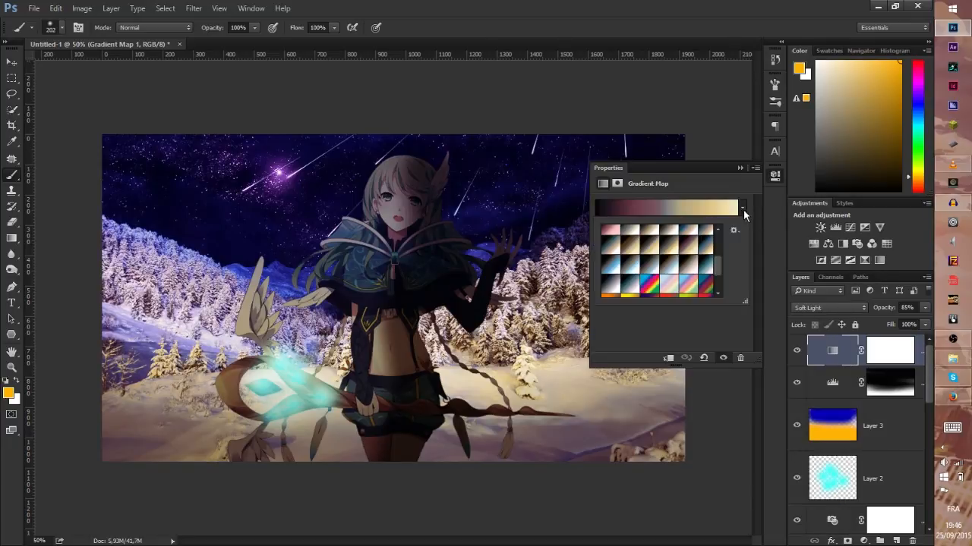
pyautogui.click(698, 255)
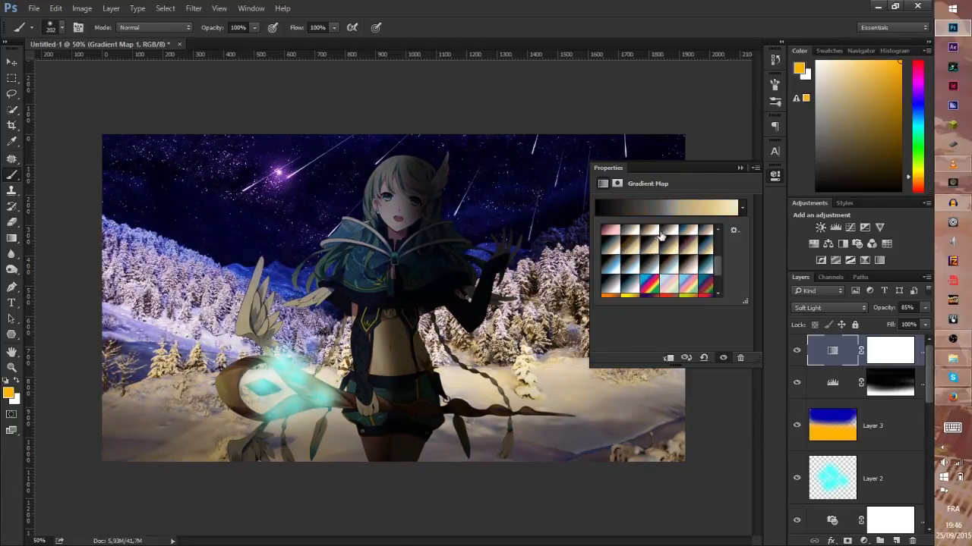
pyautogui.click(691, 246)
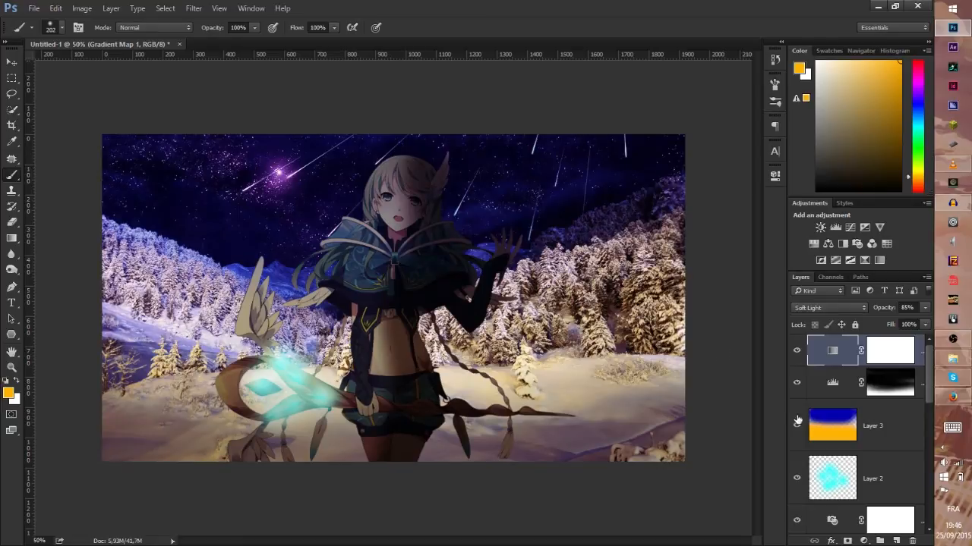
pyautogui.moveTo(858, 369)
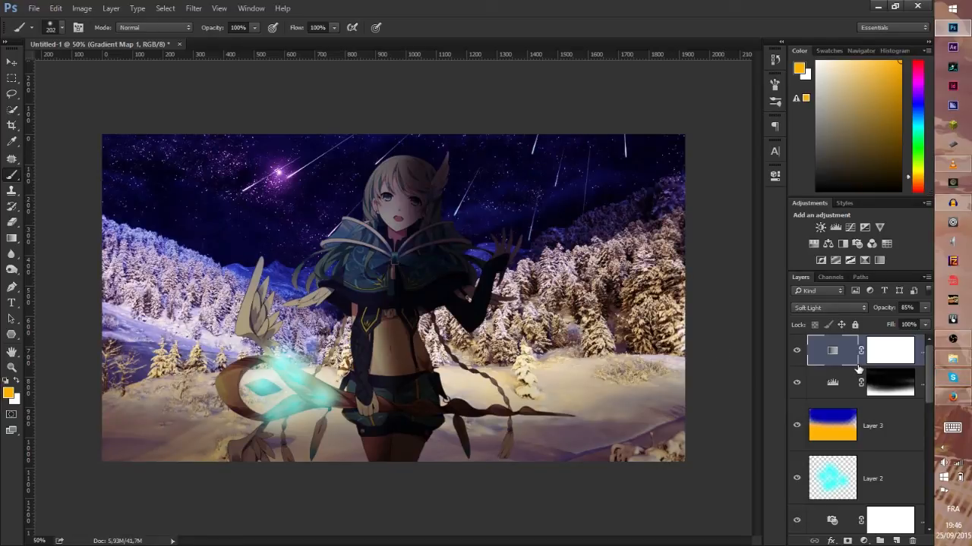